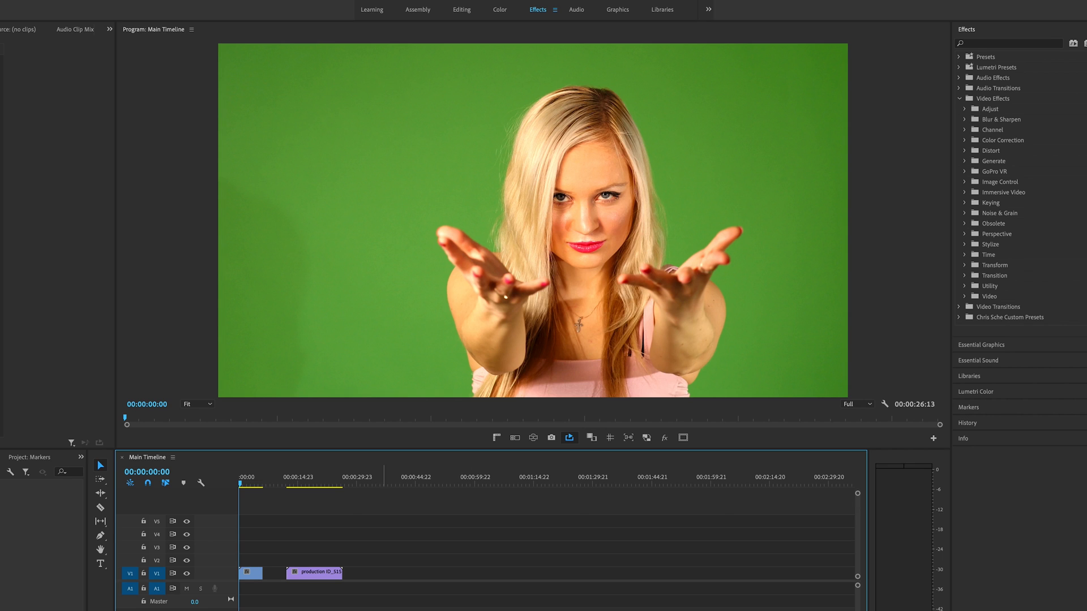
Step: Expand Keying and Stylize effects and apply Ultra Key to the green-screen clip
{"action": "left_click", "coordinate": [250, 572]}
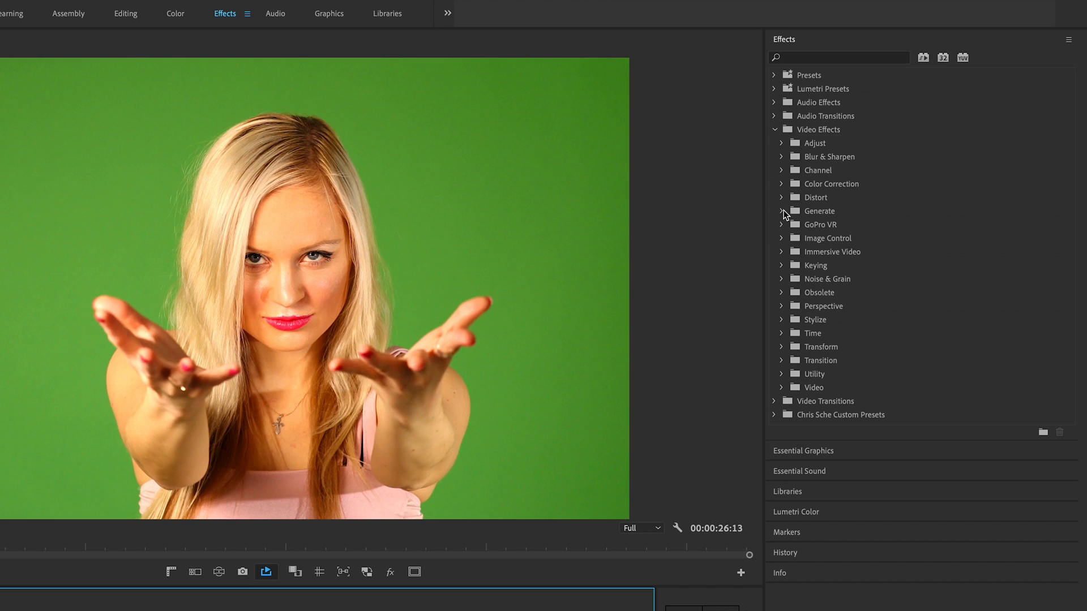
{"action": "mouse_move", "coordinate": [783, 271]}
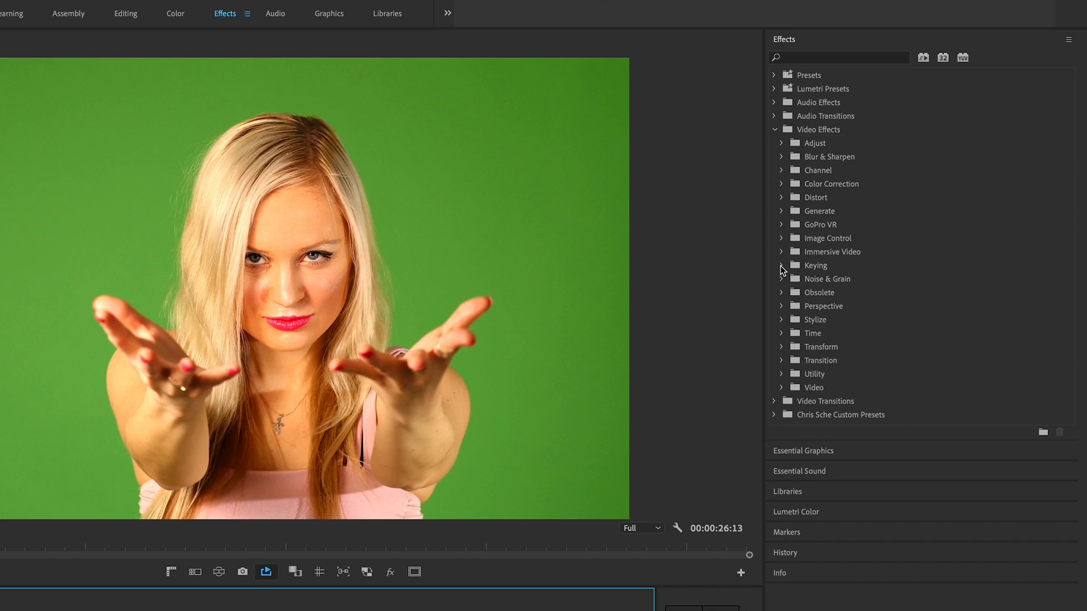
{"action": "left_click", "coordinate": [781, 265]}
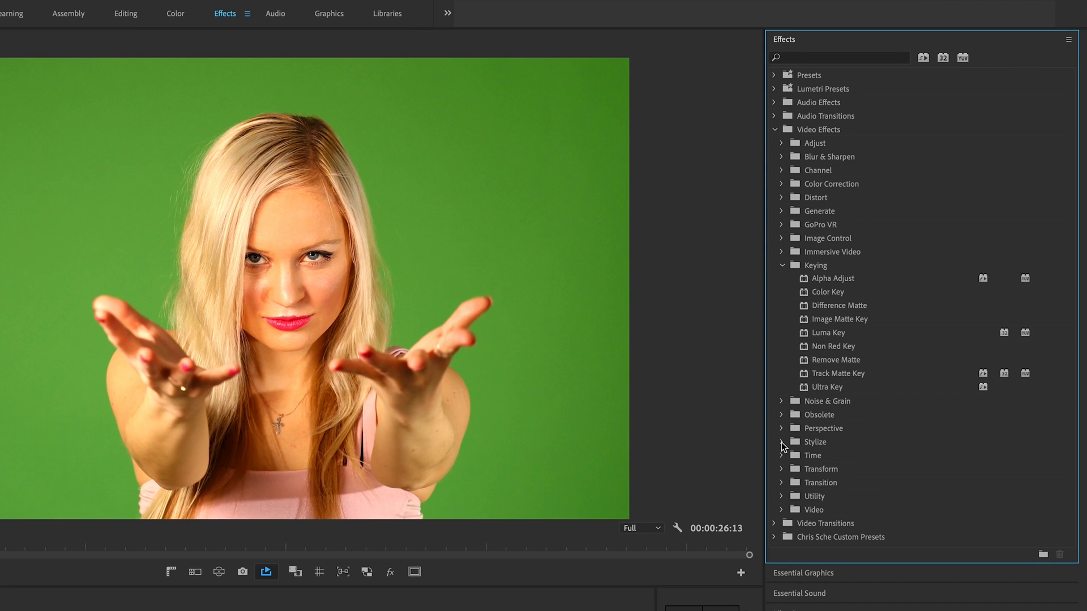
{"action": "left_click", "coordinate": [781, 442]}
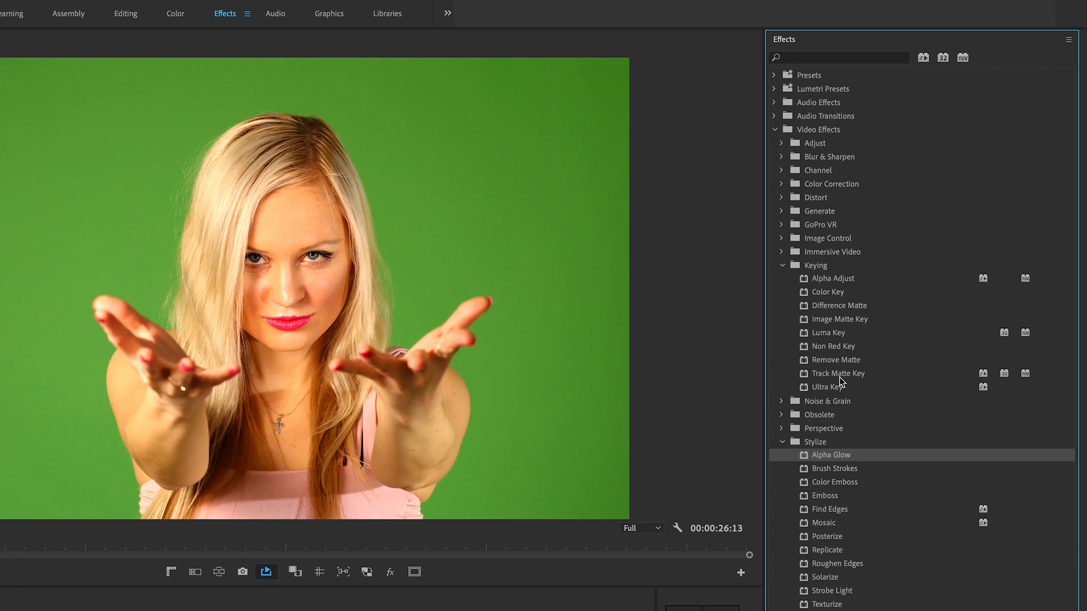
{"action": "left_click", "coordinate": [828, 387]}
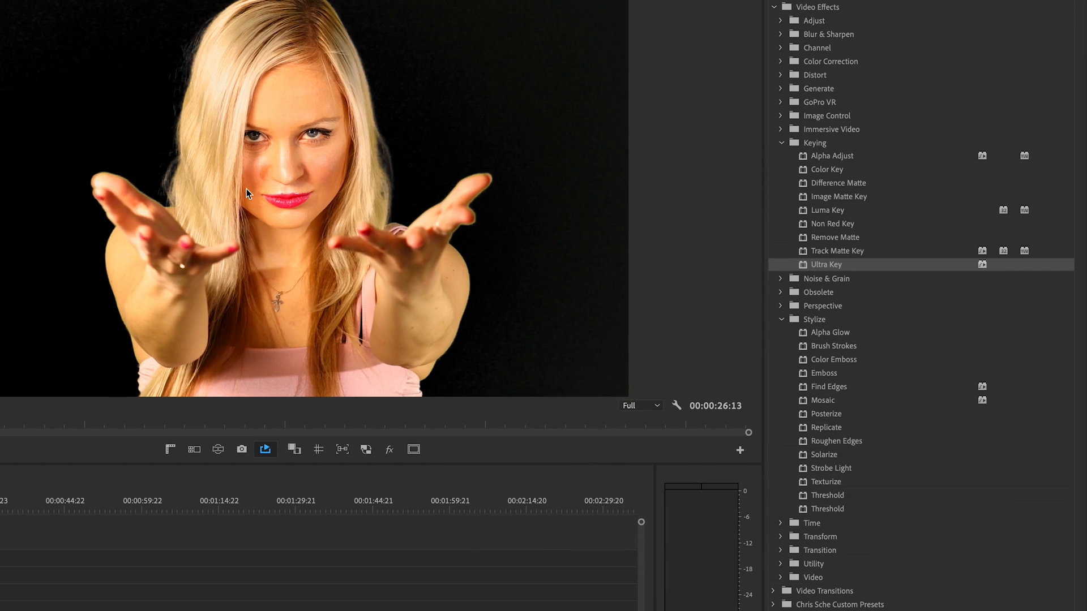
{"action": "mouse_move", "coordinate": [642, 191]}
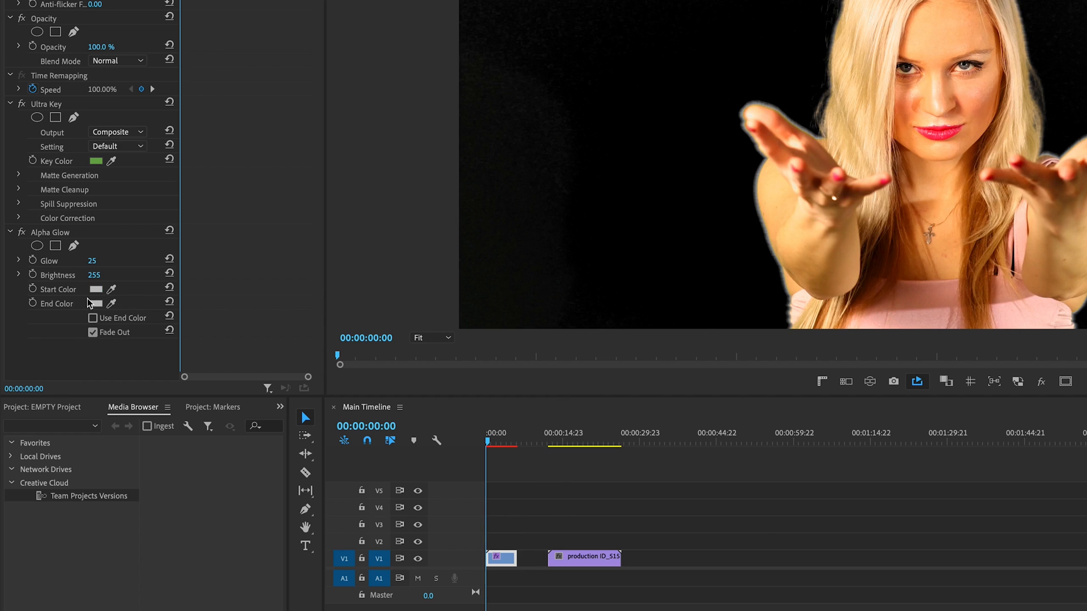
Step: Set the Alpha Glow start colour to red and turn Fade Out off
{"action": "left_click", "coordinate": [96, 303]}
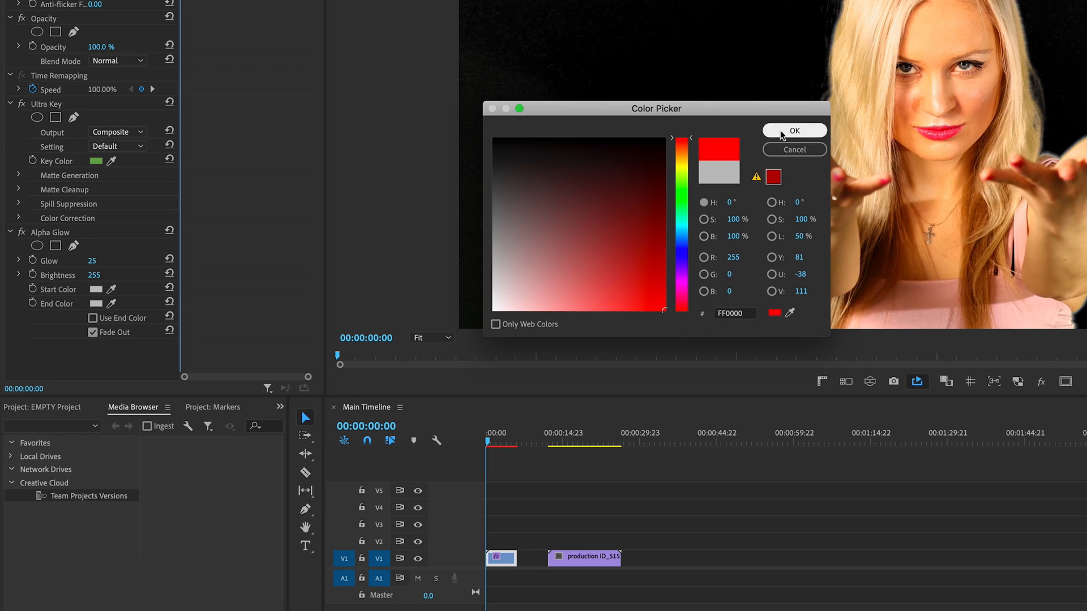
{"action": "left_click", "coordinate": [794, 130]}
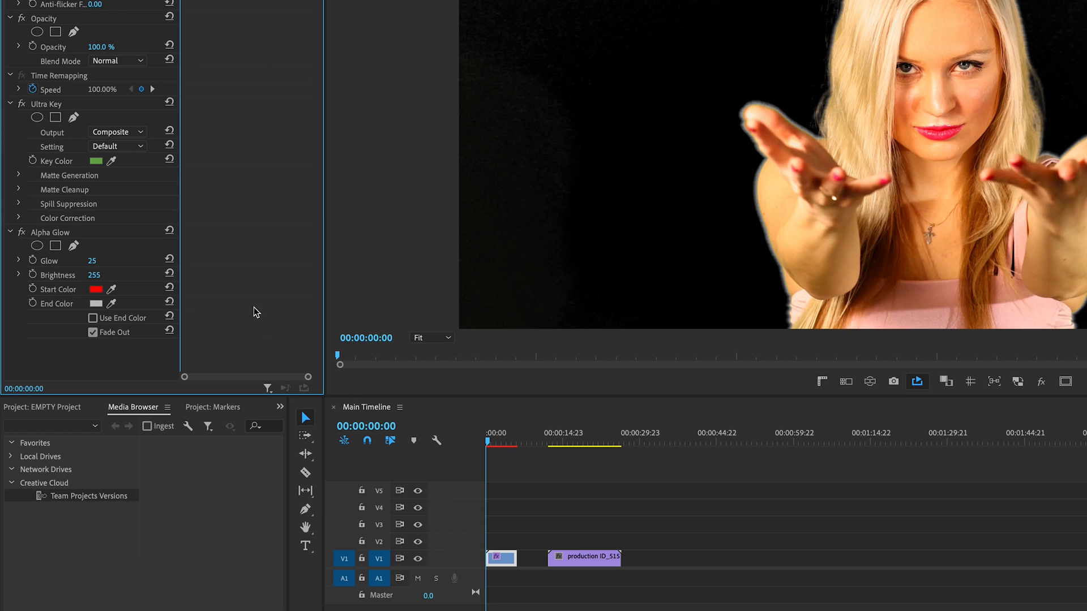
{"action": "left_click", "coordinate": [92, 333]}
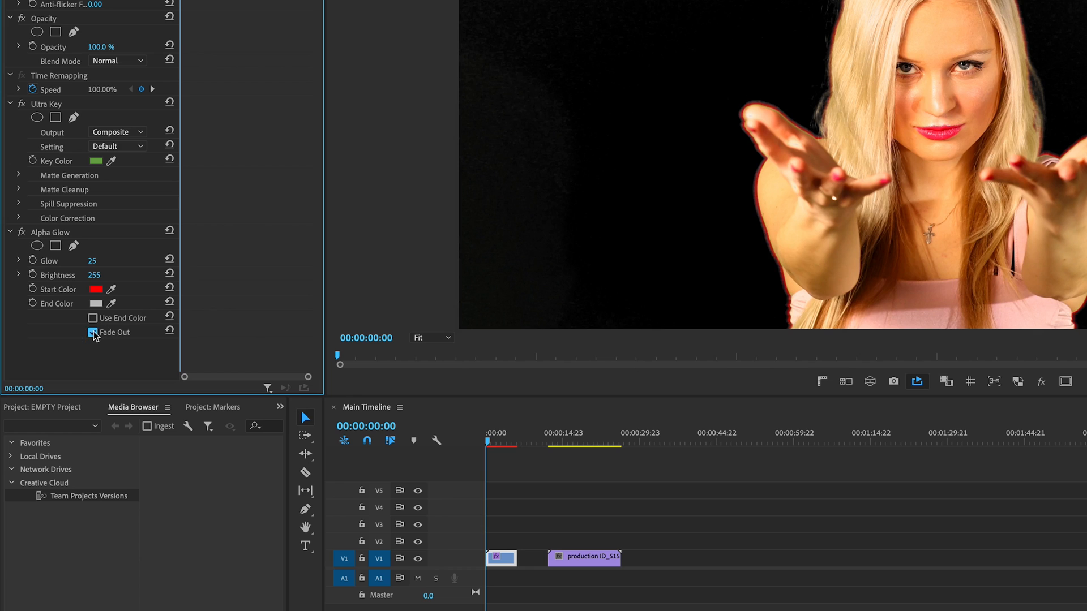
{"action": "left_click", "coordinate": [93, 332]}
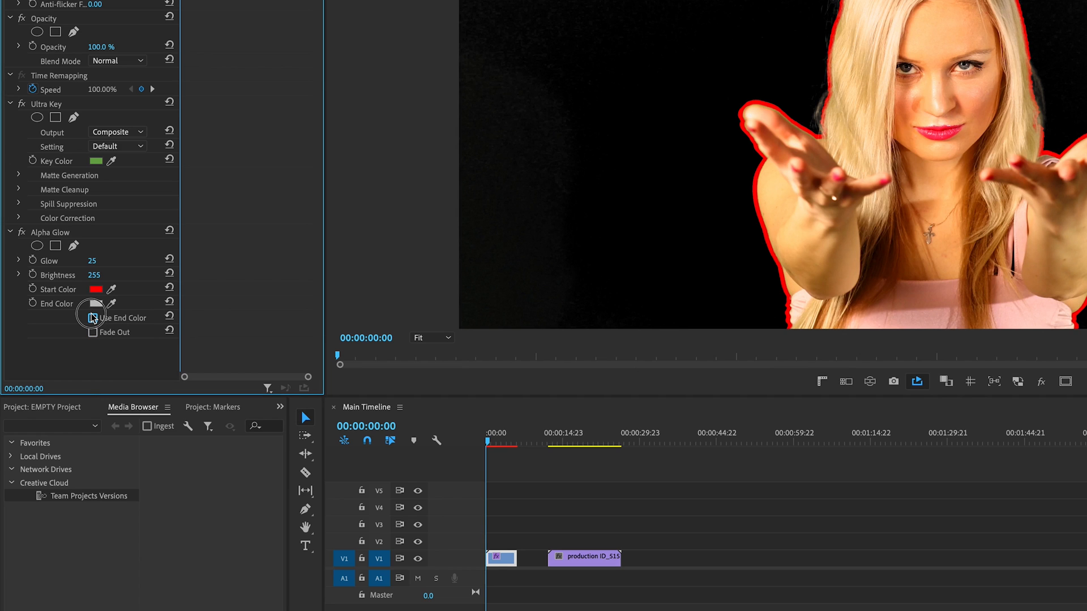
Step: Enable Use End Color and set the glow's end colour to cyan
{"action": "left_click", "coordinate": [92, 317]}
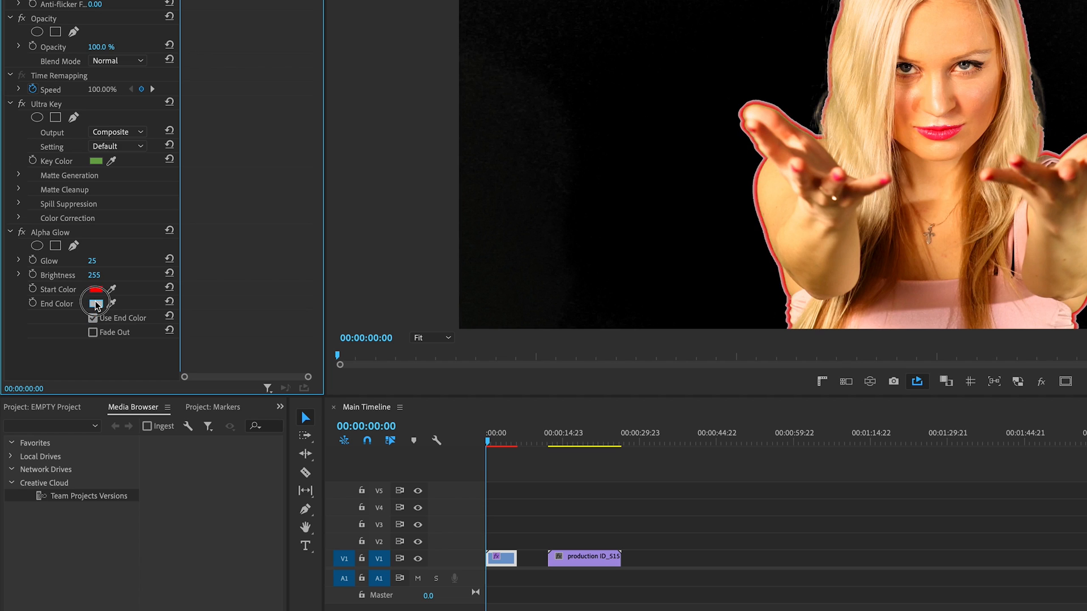
{"action": "left_click", "coordinate": [95, 303]}
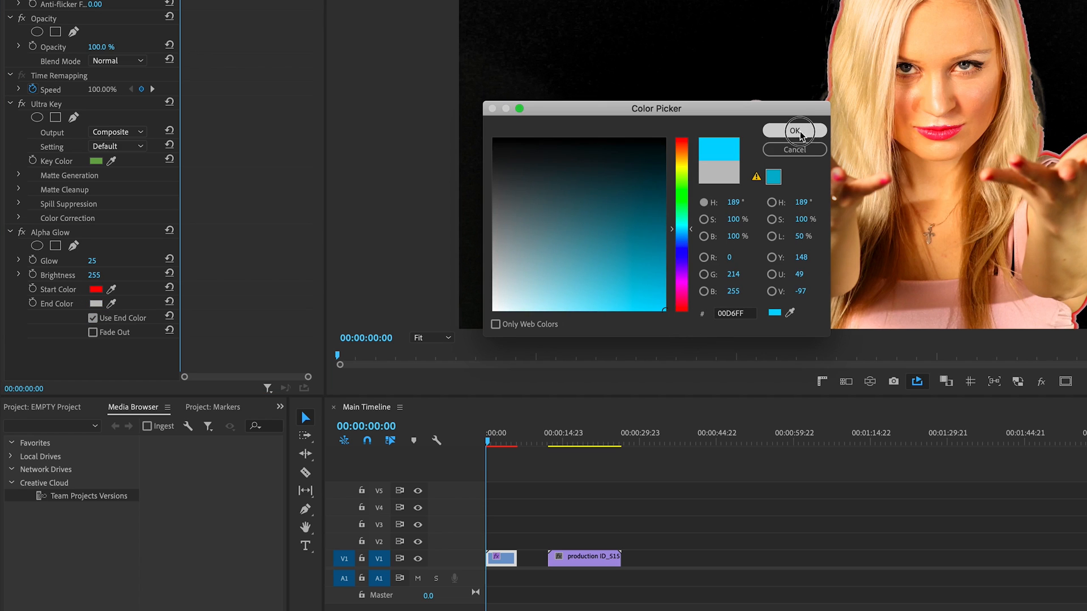
{"action": "left_click", "coordinate": [794, 131]}
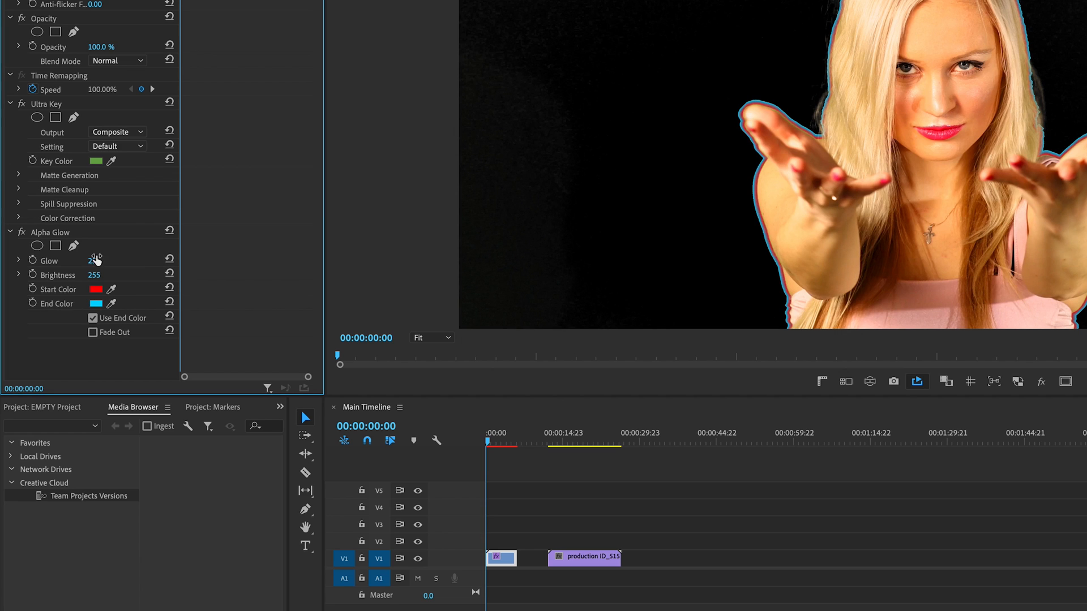
{"action": "left_click_drag", "start_coordinate": [104, 261], "coordinate": [93, 261]}
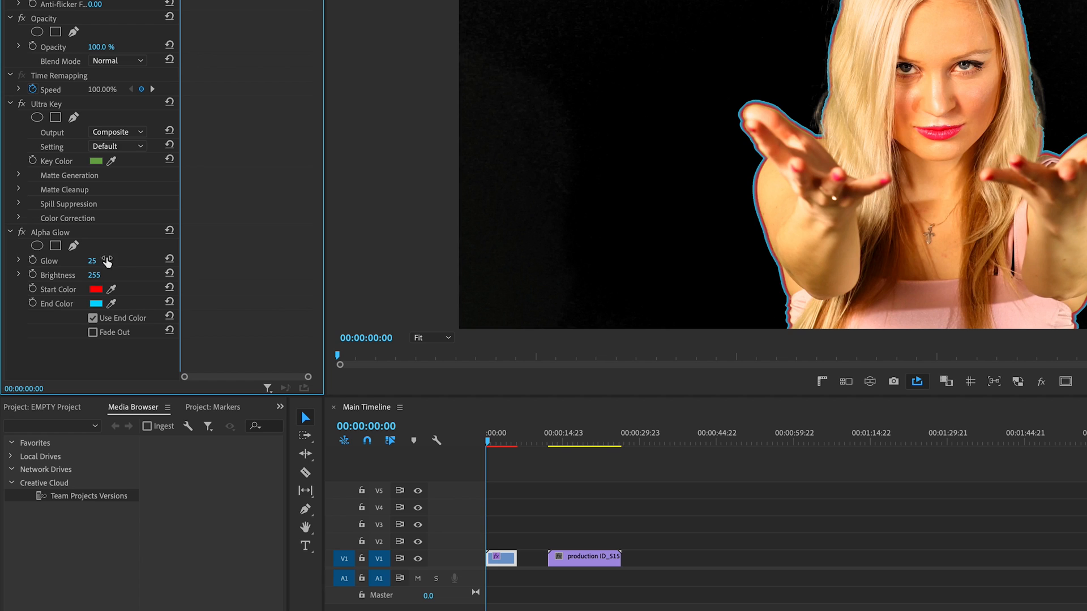
{"action": "mouse_move", "coordinate": [762, 223]}
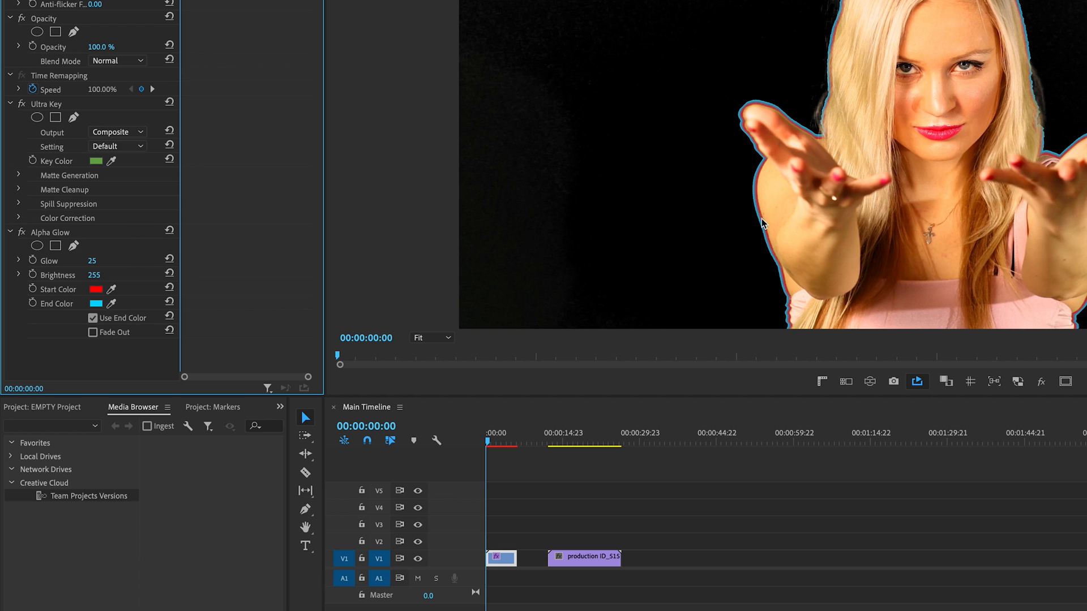
{"action": "mouse_move", "coordinate": [217, 201]}
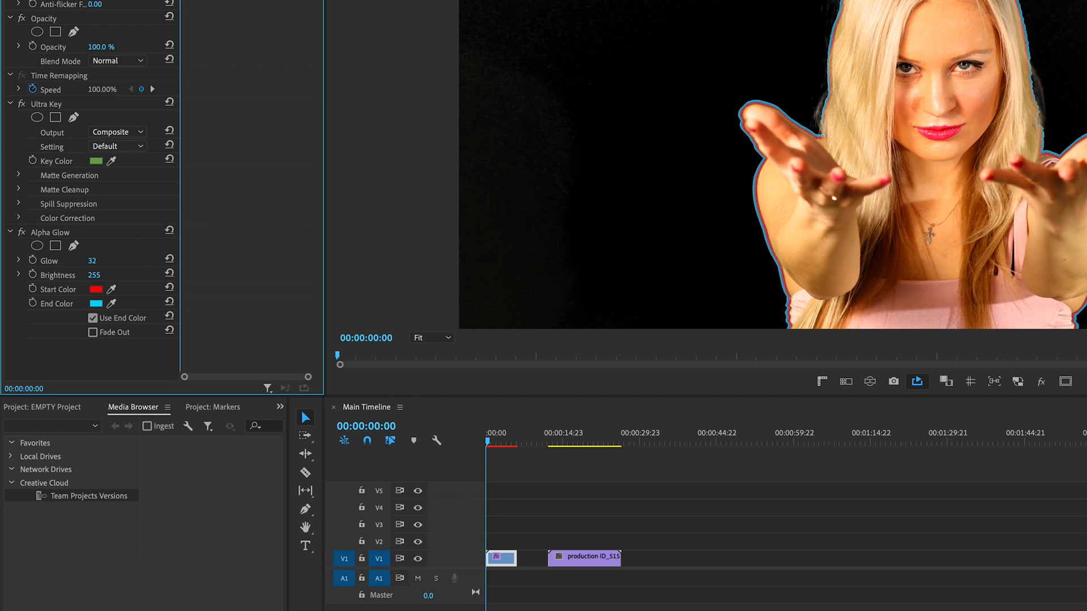
{"action": "left_click_drag", "start_coordinate": [92, 260], "coordinate": [111, 260]}
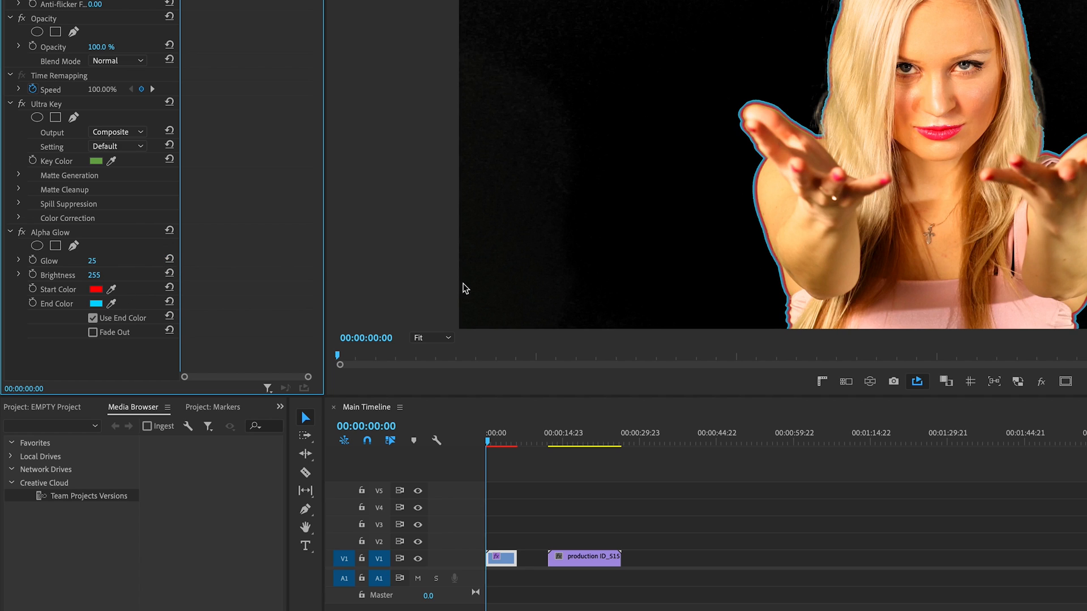
{"action": "mouse_move", "coordinate": [129, 270]}
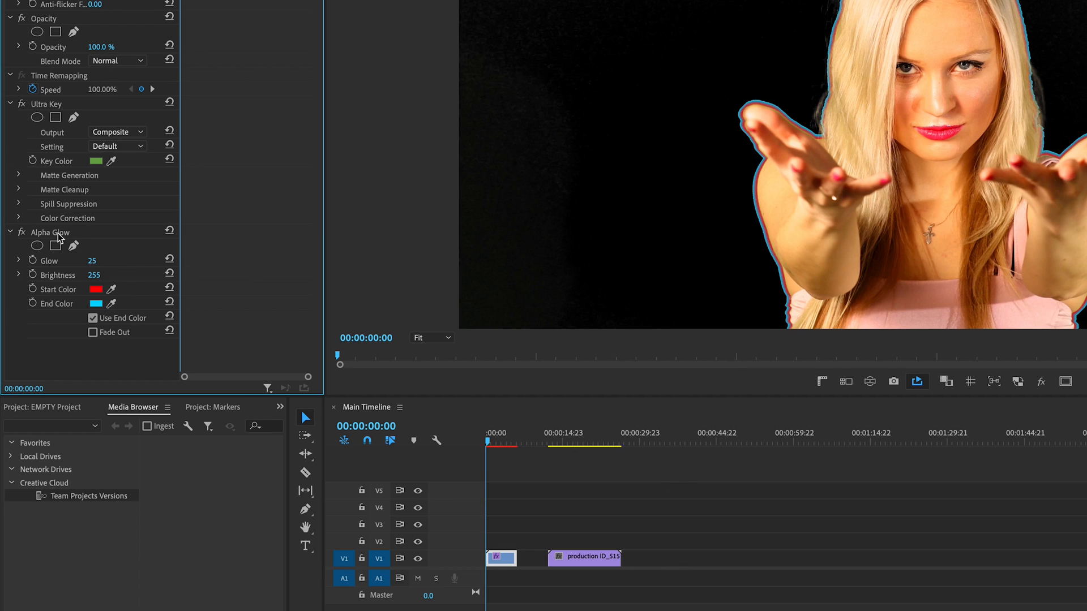
{"action": "mouse_move", "coordinate": [43, 210]}
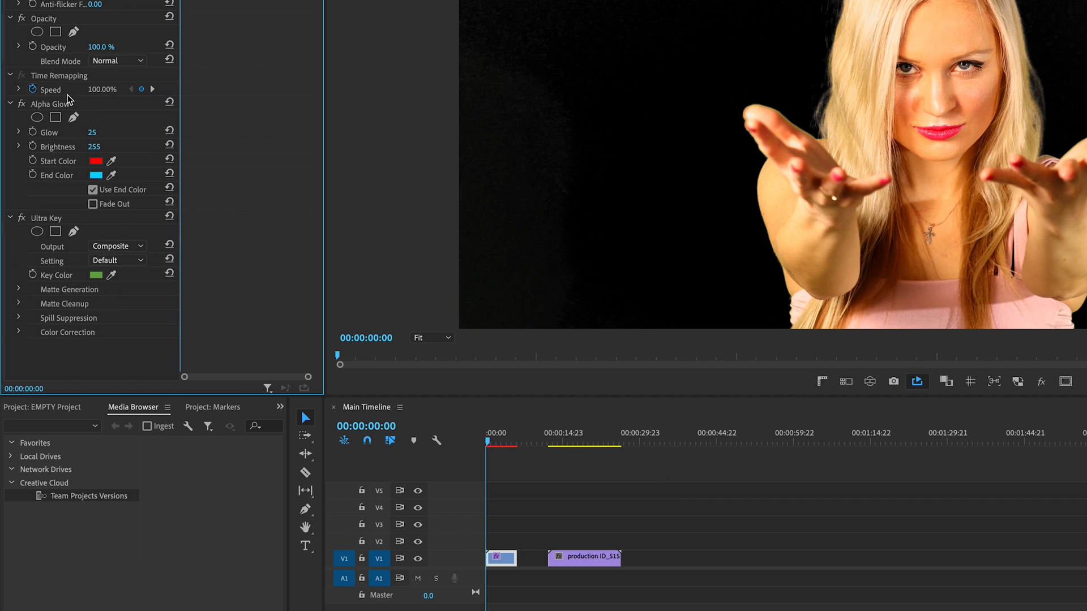
{"action": "mouse_move", "coordinate": [64, 105]}
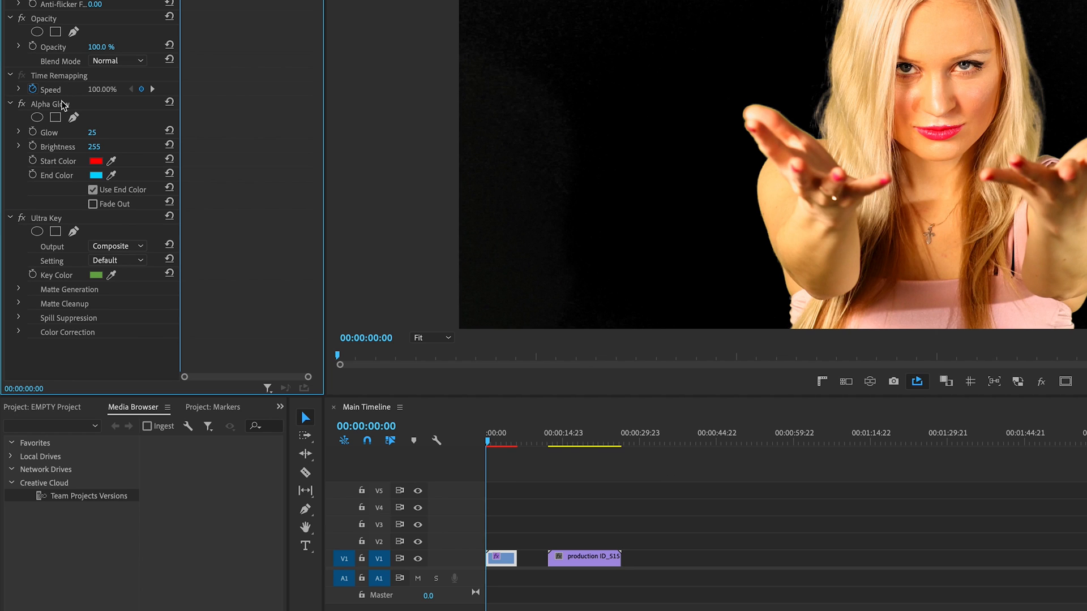
Step: Move Alpha Glow back below Ultra Key so the cyan outline returns
{"action": "left_click", "coordinate": [50, 103]}
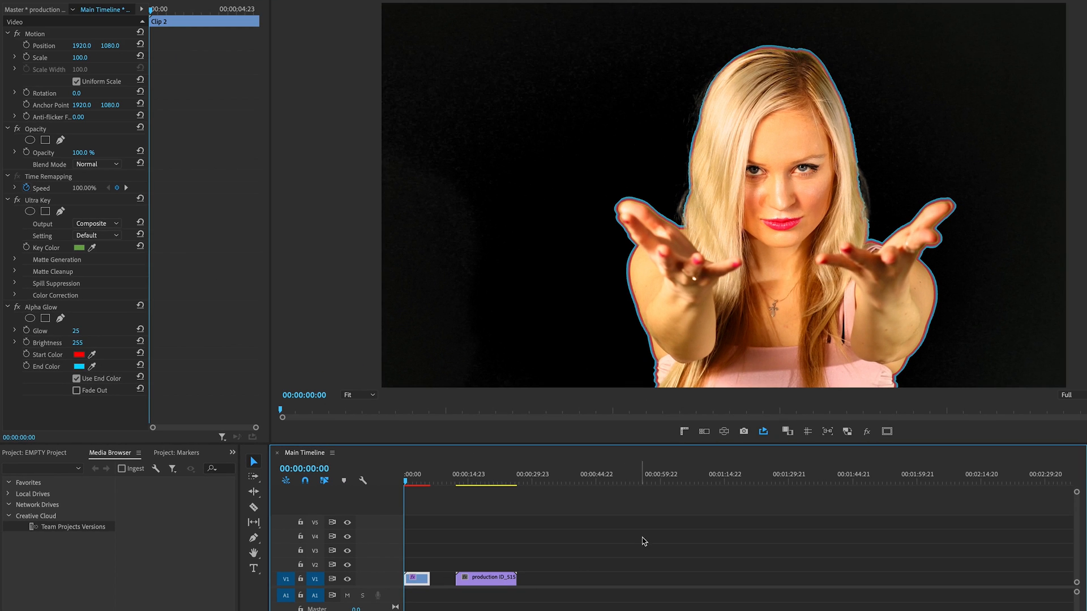
{"action": "mouse_move", "coordinate": [144, 188]}
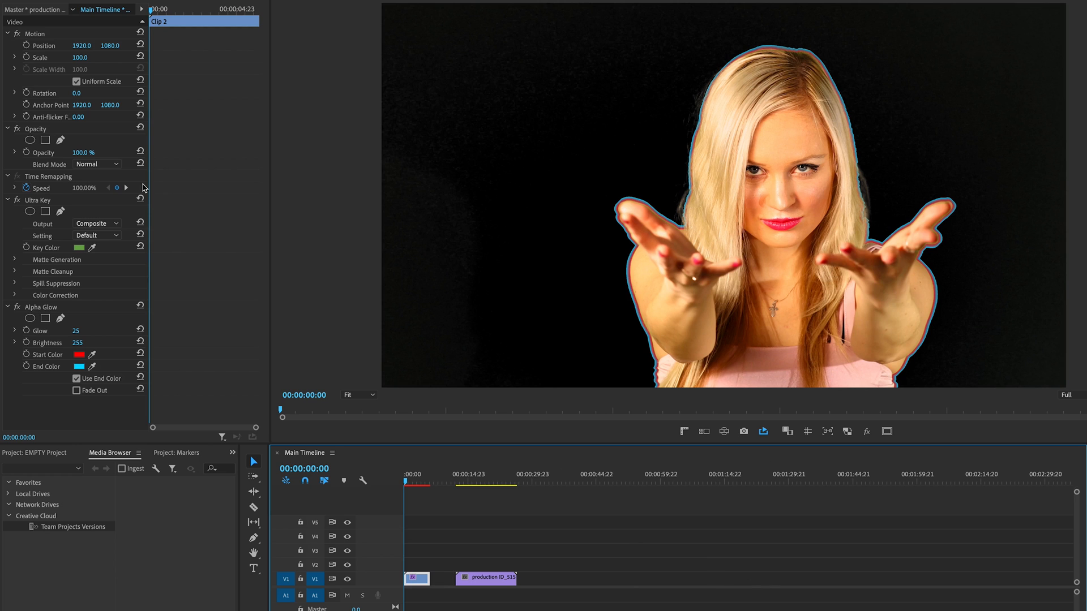
{"action": "mouse_move", "coordinate": [30, 140]}
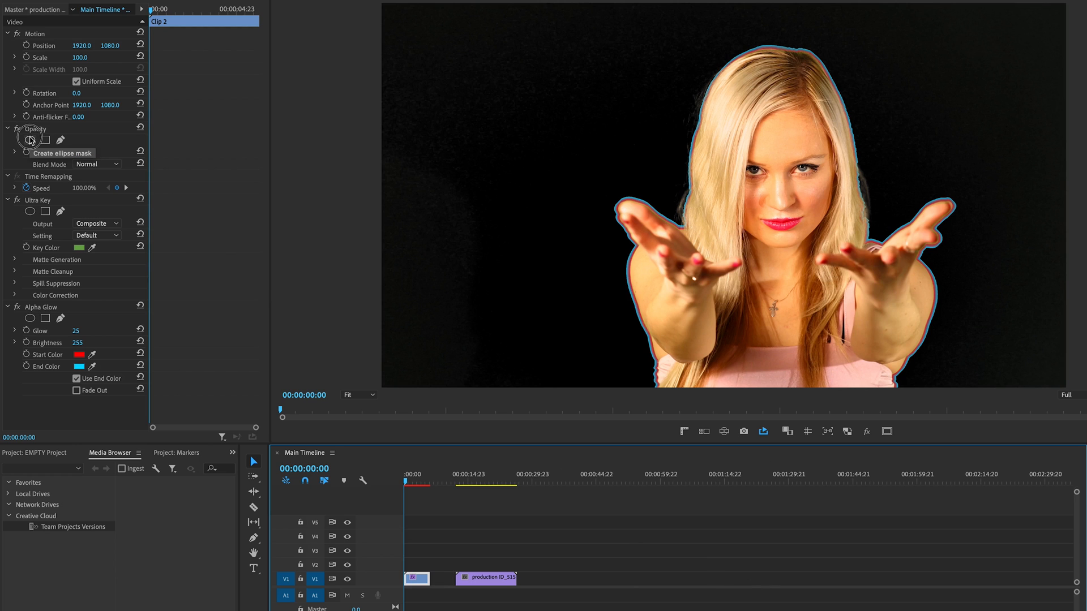
Step: Add an ellipse opacity mask, then remove Alpha Glow from the lower V1 copy
{"action": "left_click", "coordinate": [30, 139]}
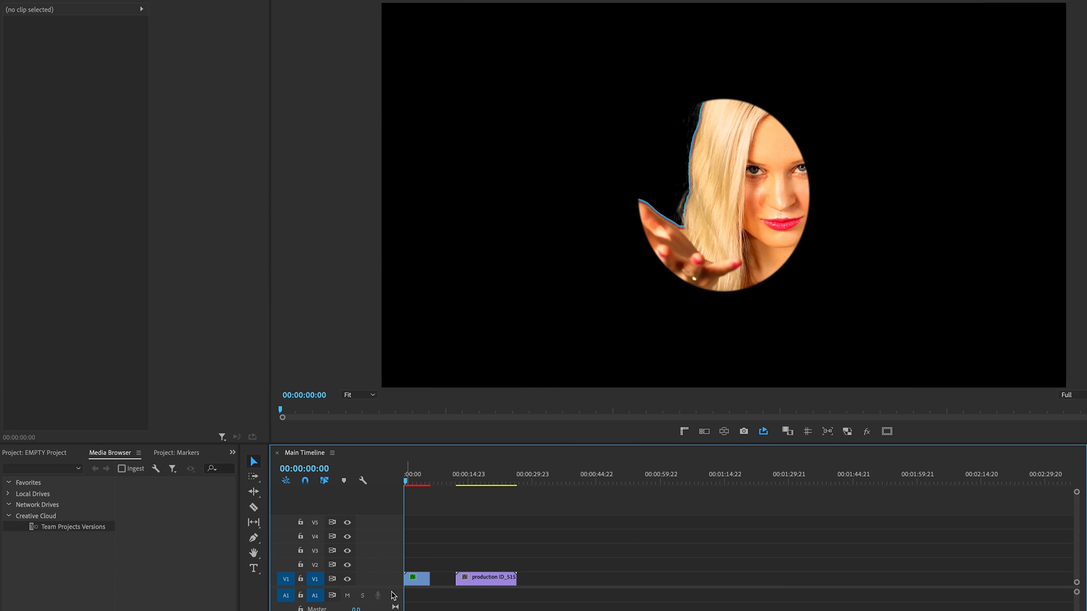
{"action": "mouse_move", "coordinate": [419, 579]}
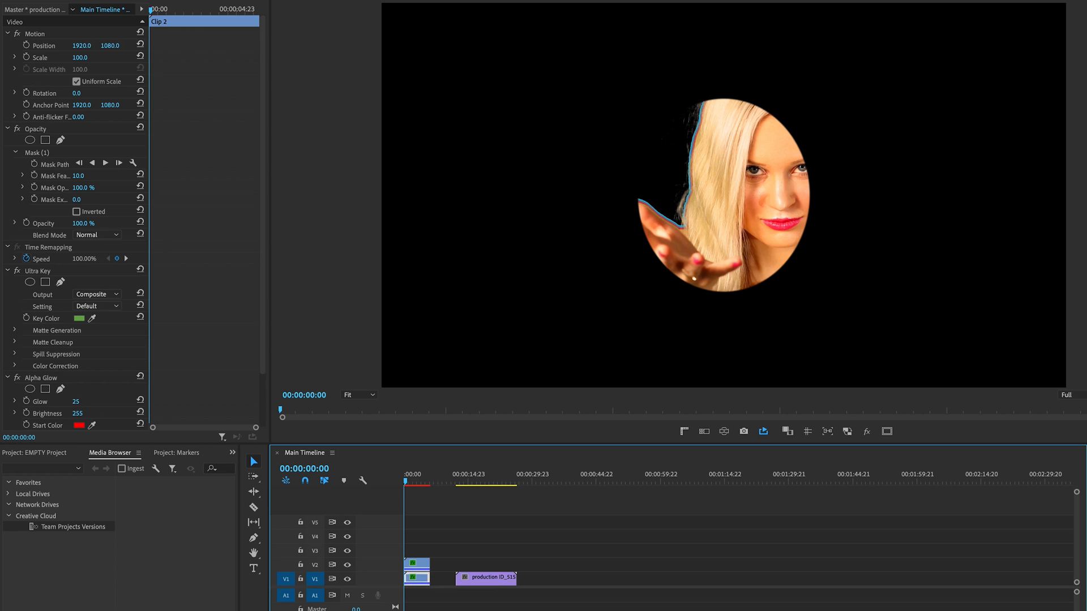
{"action": "left_click", "coordinate": [36, 151]}
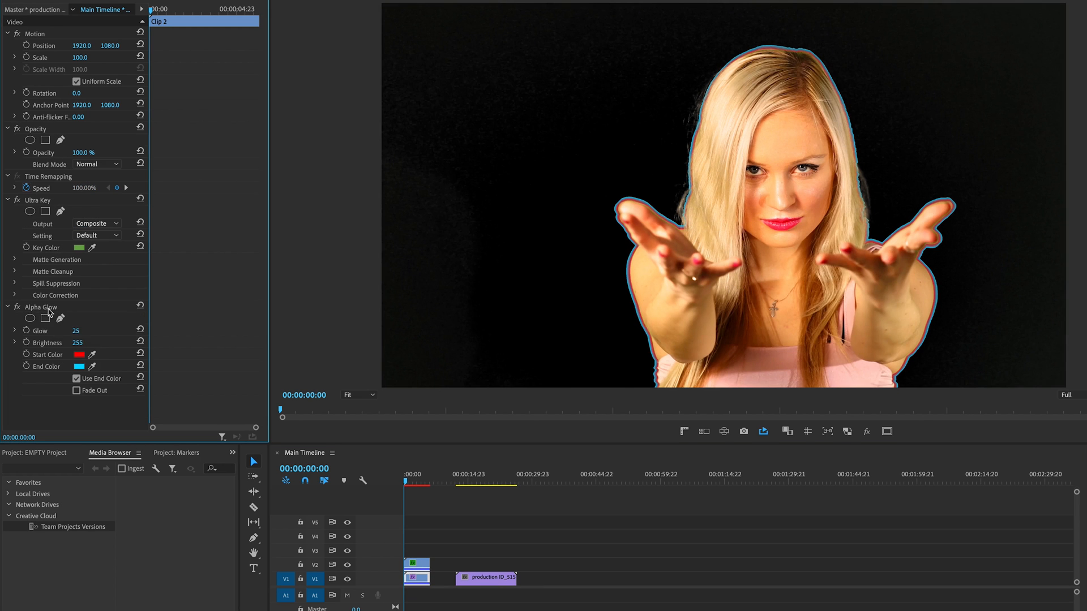
{"action": "left_click", "coordinate": [40, 307]}
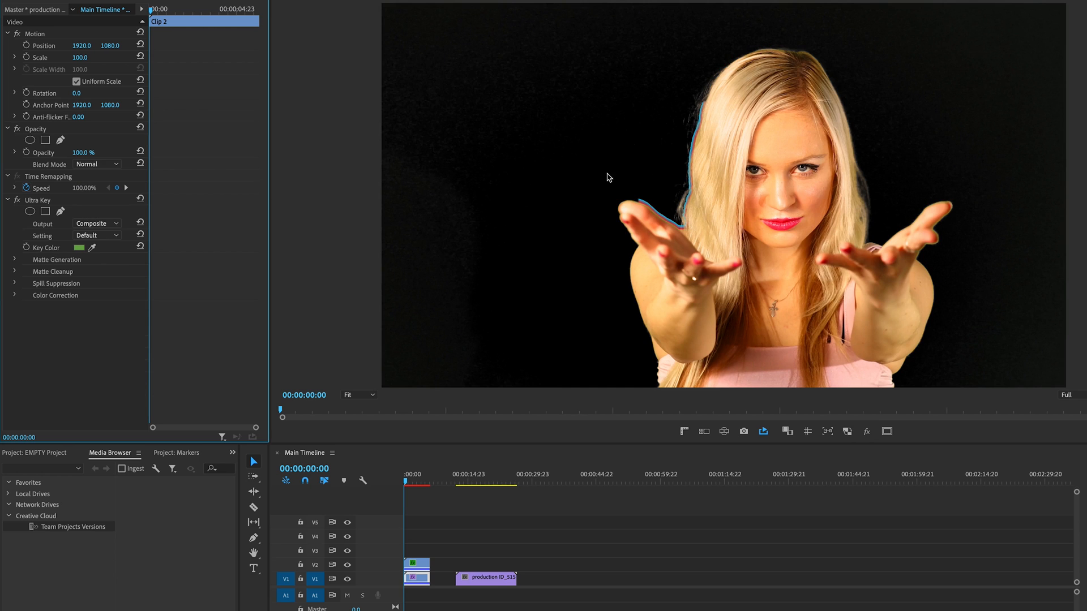
{"action": "mouse_move", "coordinate": [657, 257]}
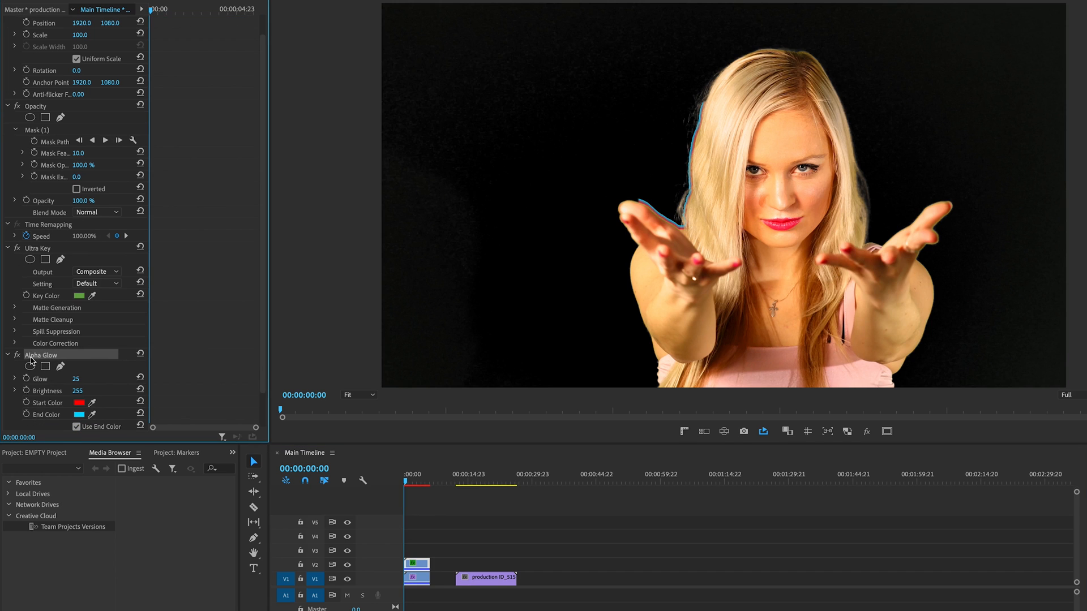
{"action": "mouse_move", "coordinate": [45, 360]}
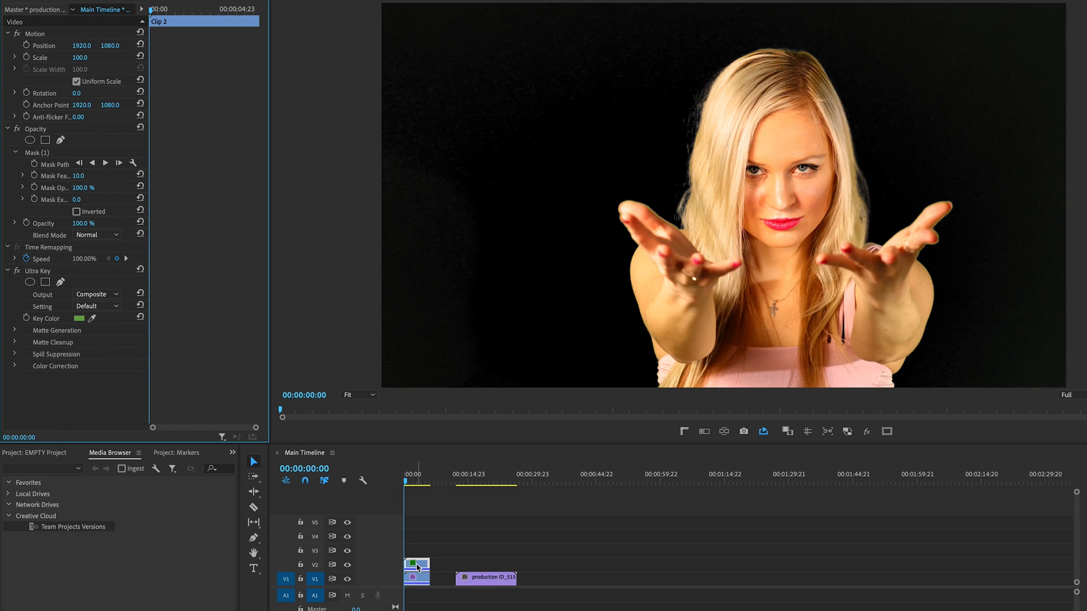
Step: Nest the masked V2 clip into a sequence named 'nest'
{"action": "right_click", "coordinate": [414, 567]}
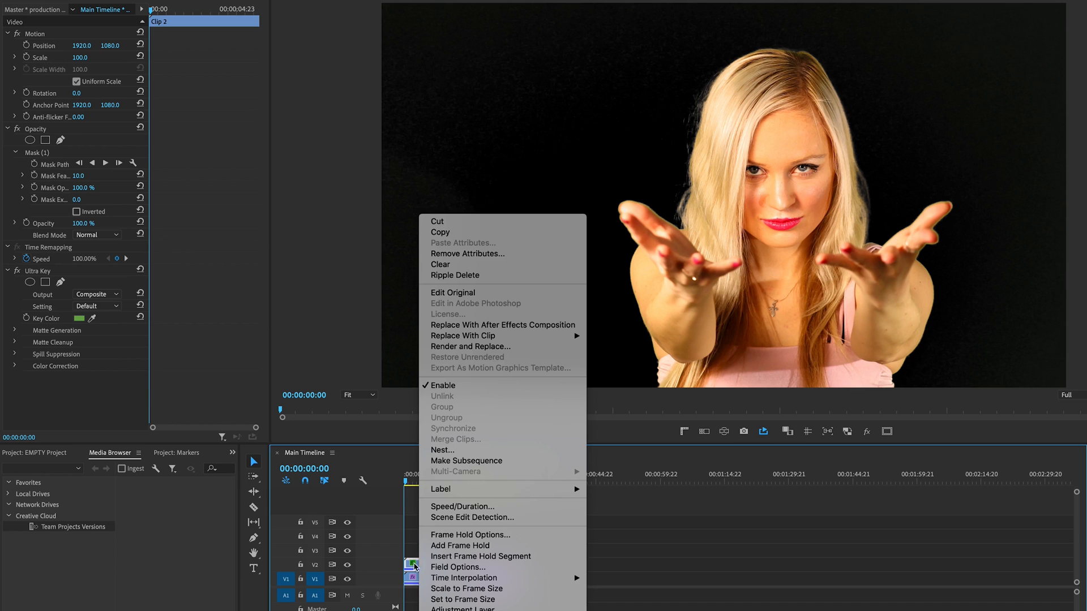
{"action": "mouse_move", "coordinate": [478, 556]}
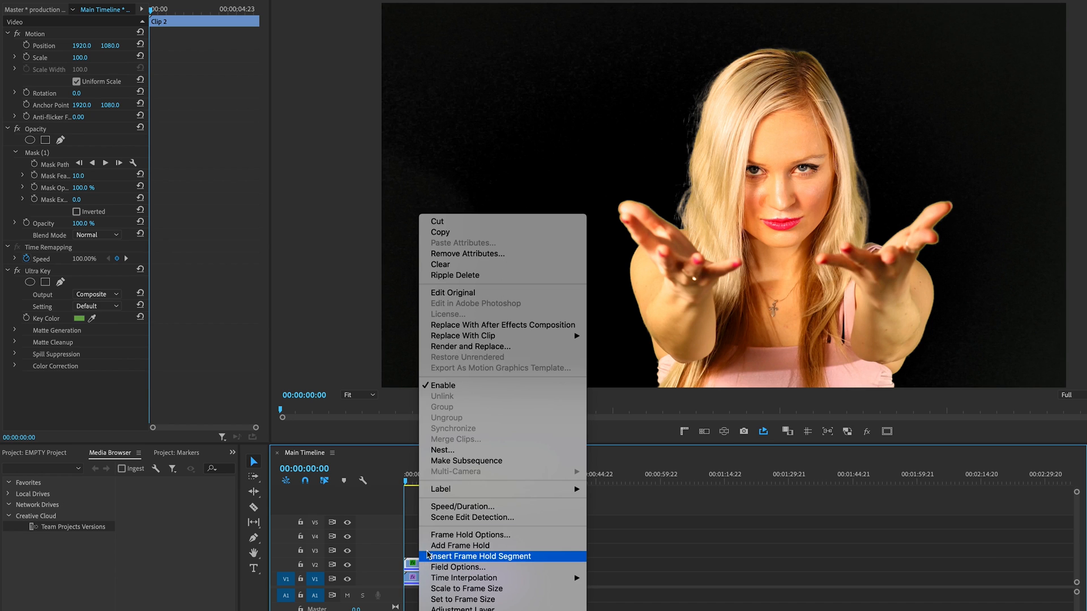
{"action": "left_click", "coordinate": [442, 450]}
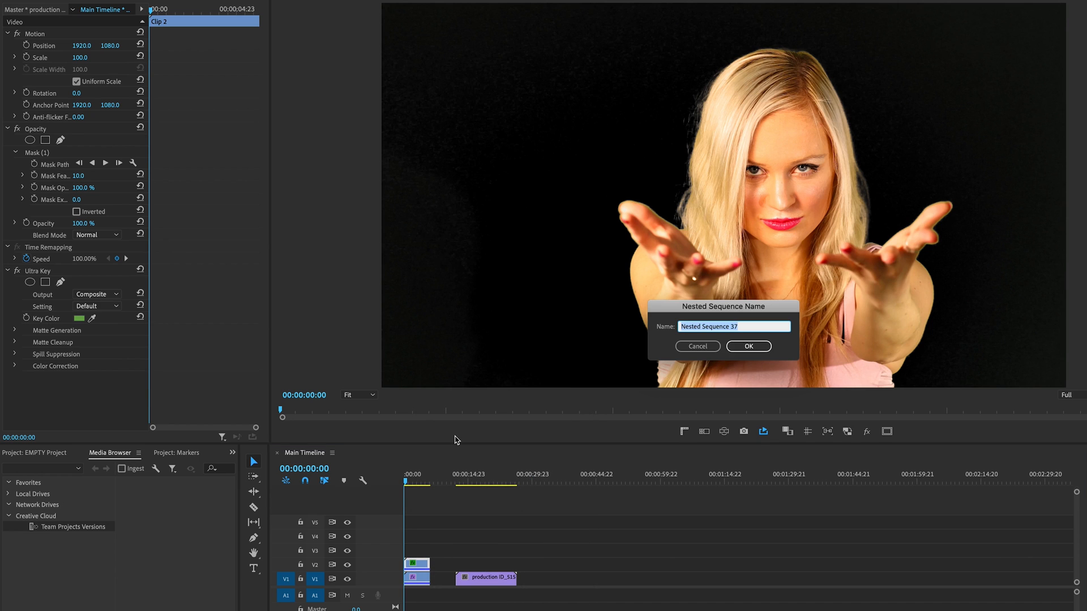
{"action": "type", "text": "nes"}
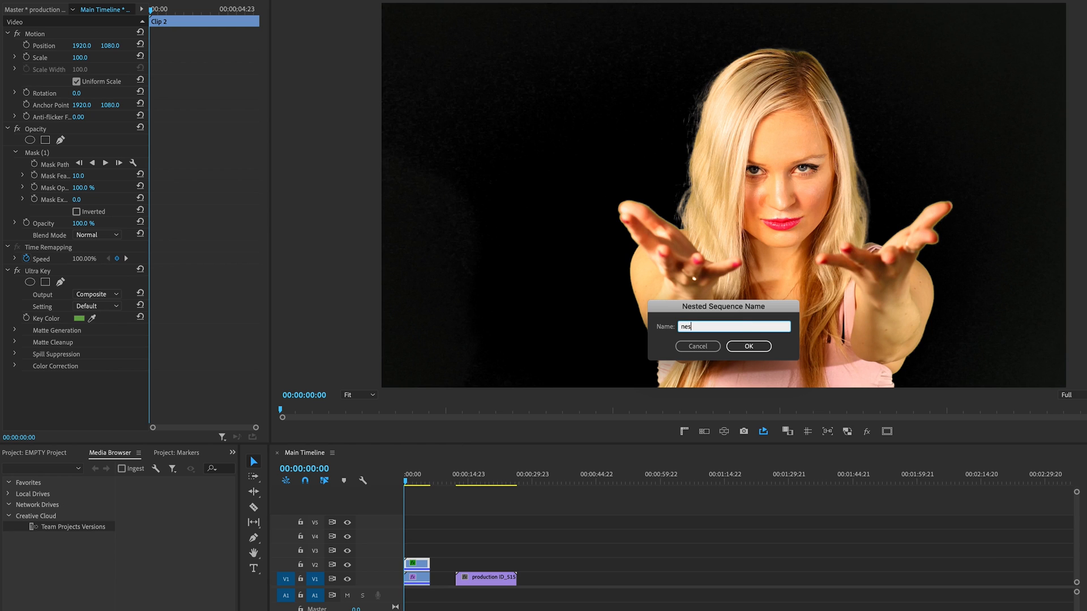
{"action": "type", "text": "t"}
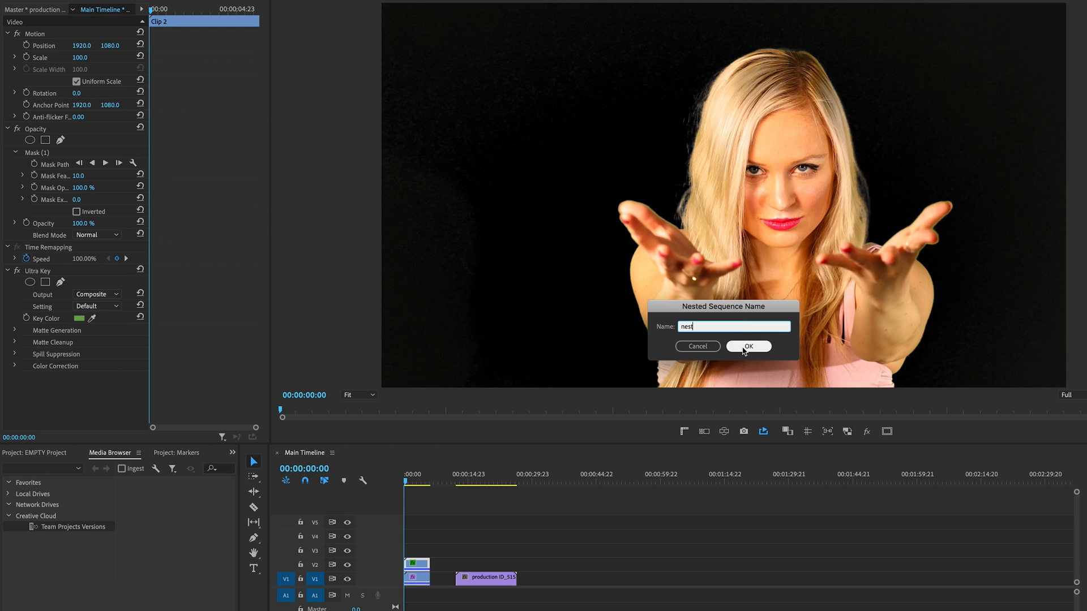
{"action": "left_click", "coordinate": [748, 346]}
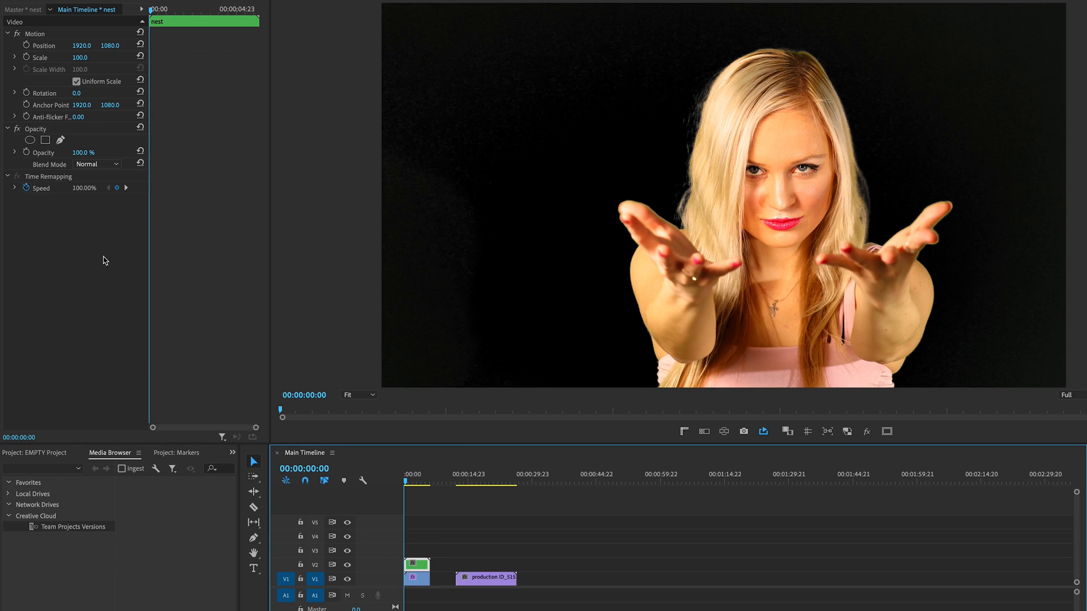
Step: Apply Alpha Glow with Fade Out on to the nest clip and open the nest sequence
{"action": "right_click", "coordinate": [102, 260]}
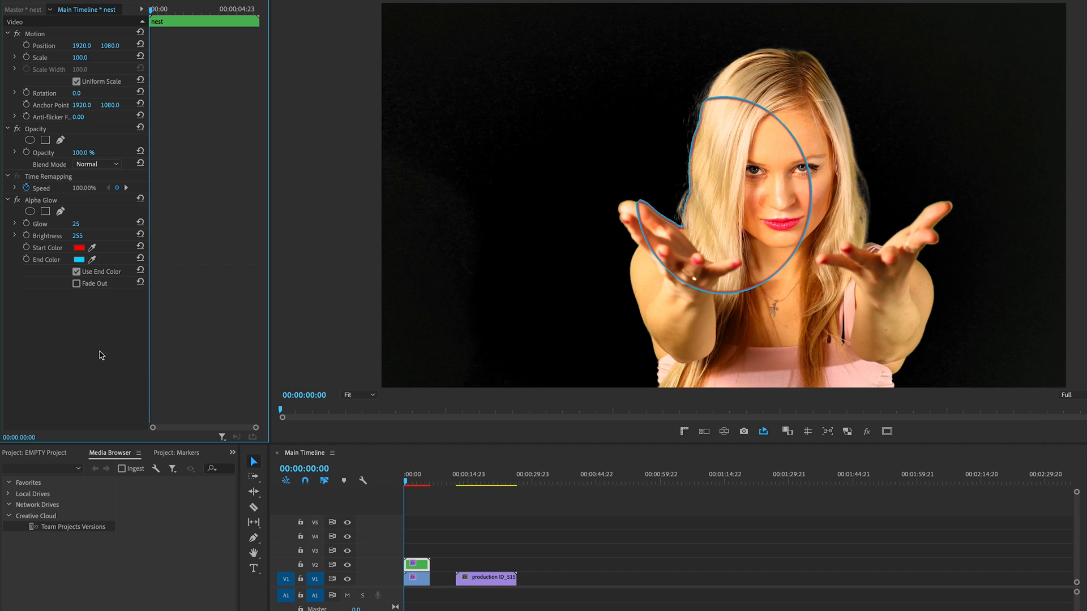
{"action": "mouse_move", "coordinate": [785, 269]}
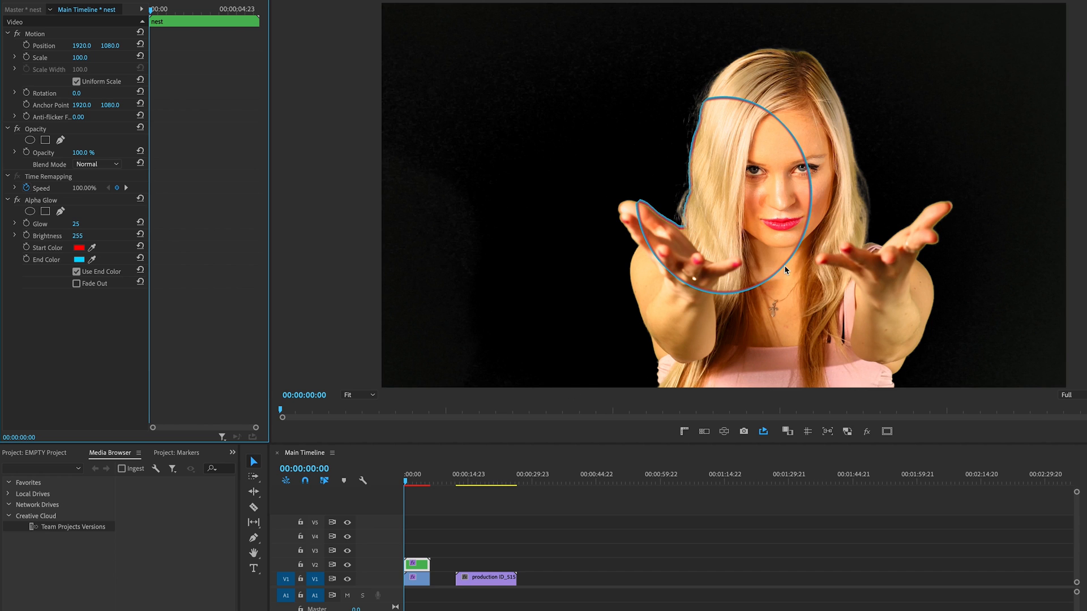
{"action": "mouse_move", "coordinate": [534, 388]}
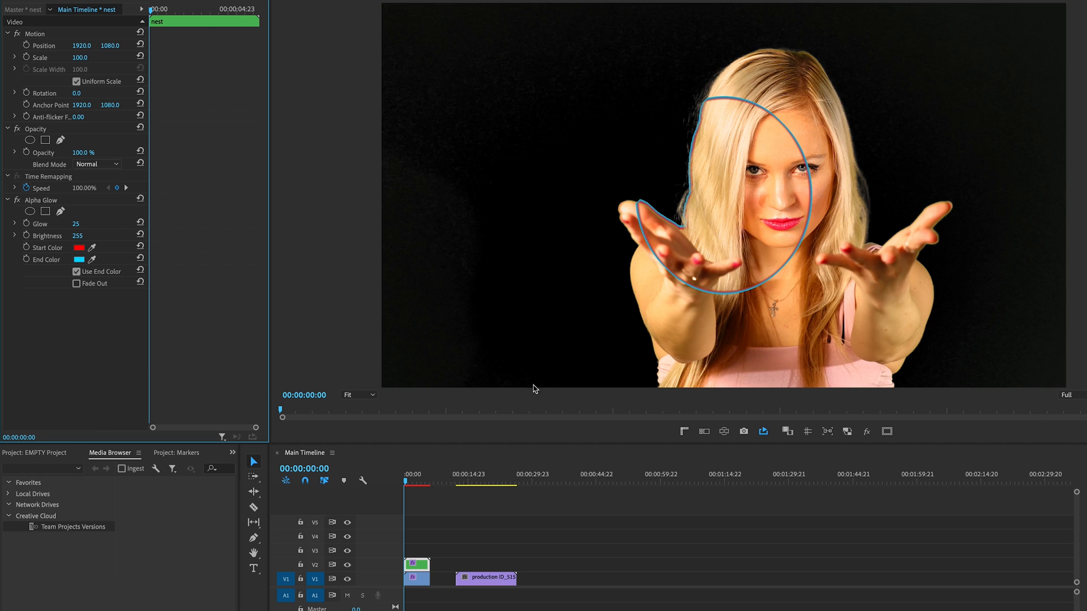
{"action": "left_click", "coordinate": [77, 284]}
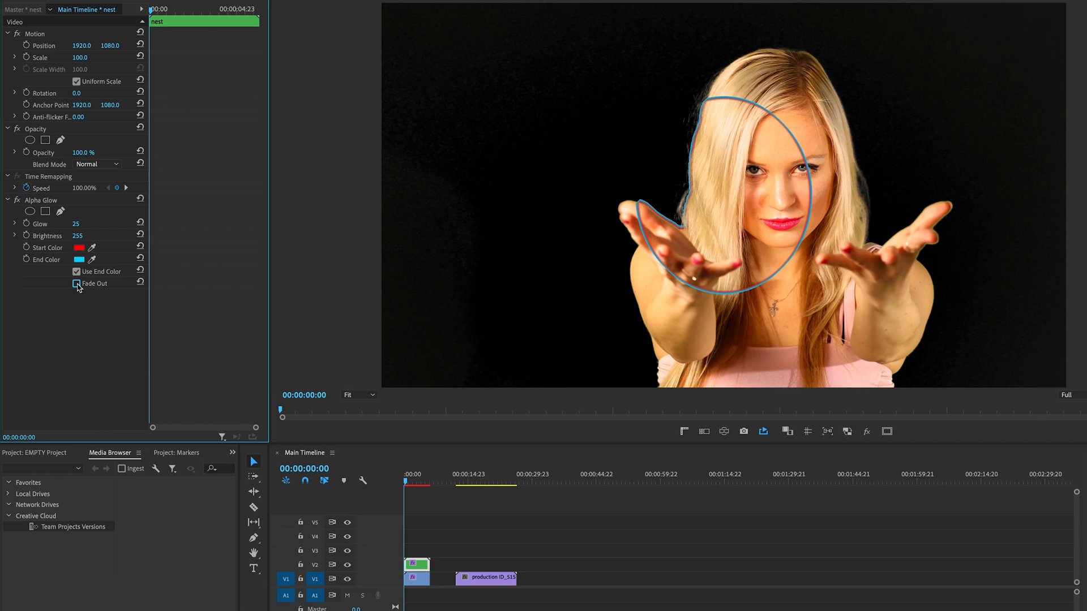
{"action": "left_click", "coordinate": [77, 283]}
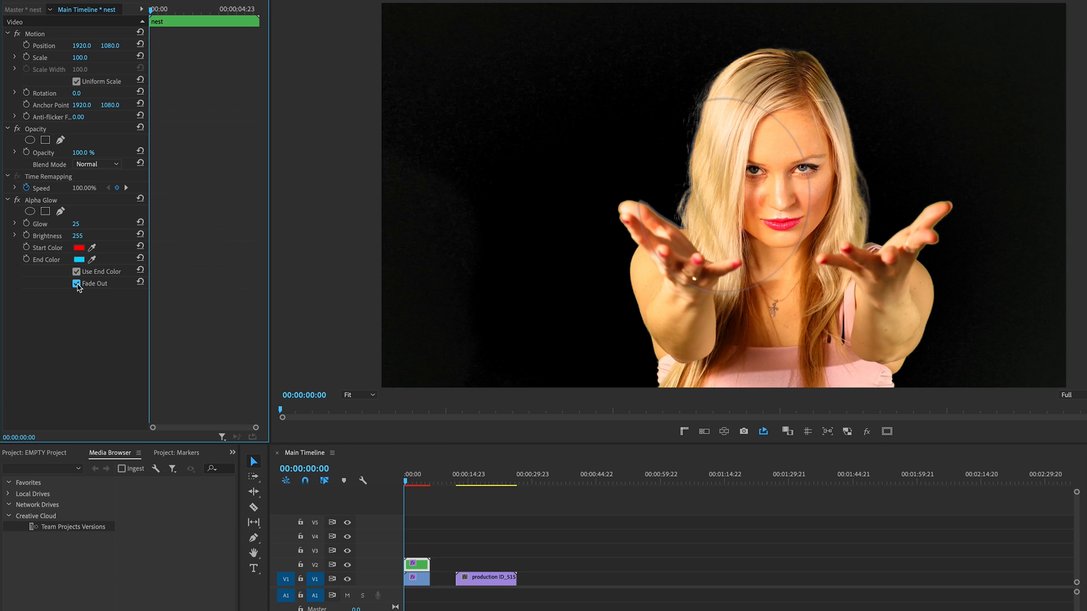
{"action": "left_click", "coordinate": [77, 283]}
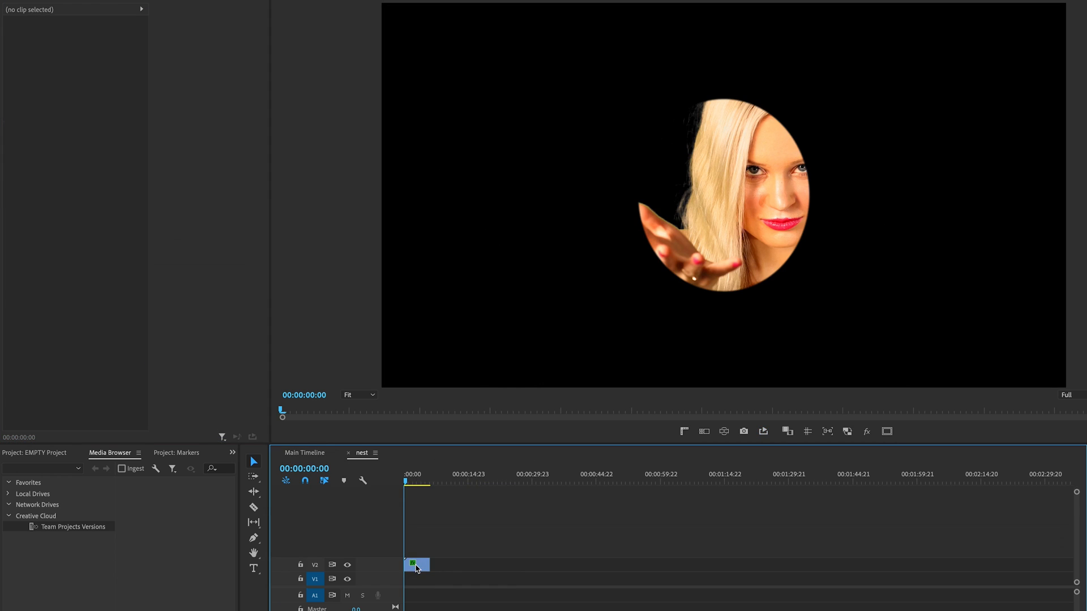
Step: Set Clip 2's mask feather to 0 inside nest and return to the main timeline
{"action": "left_click", "coordinate": [416, 564]}
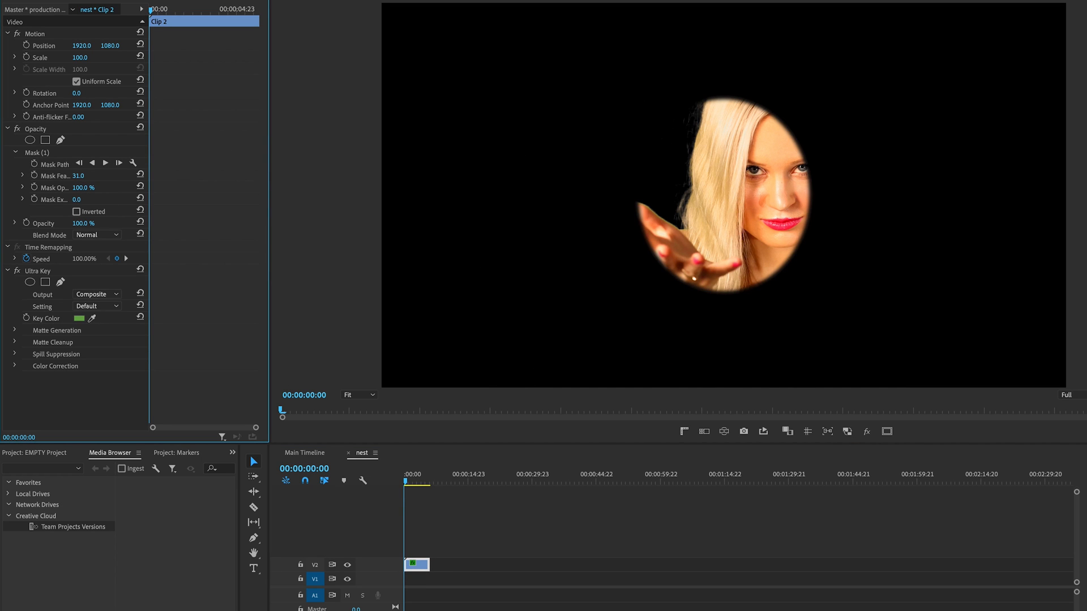
{"action": "left_click", "coordinate": [305, 453]}
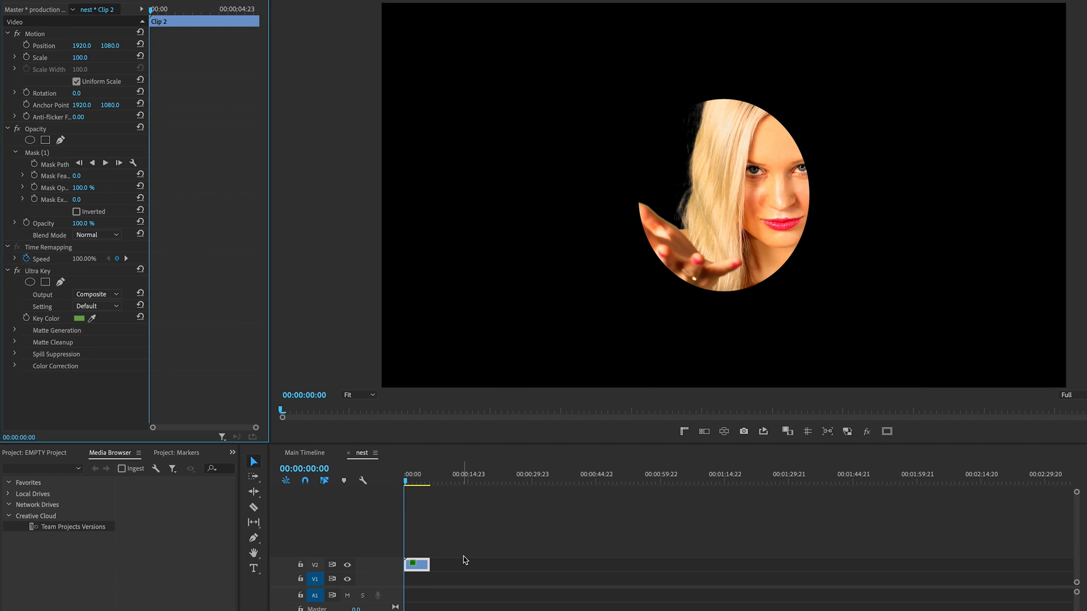
{"action": "left_click", "coordinate": [303, 453]}
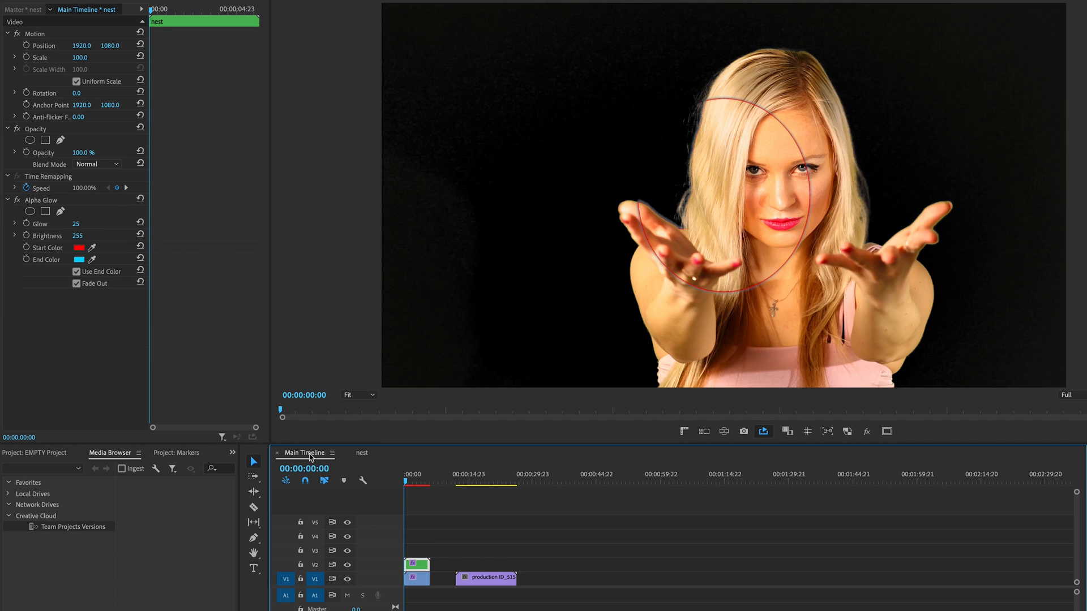
{"action": "mouse_move", "coordinate": [383, 259]}
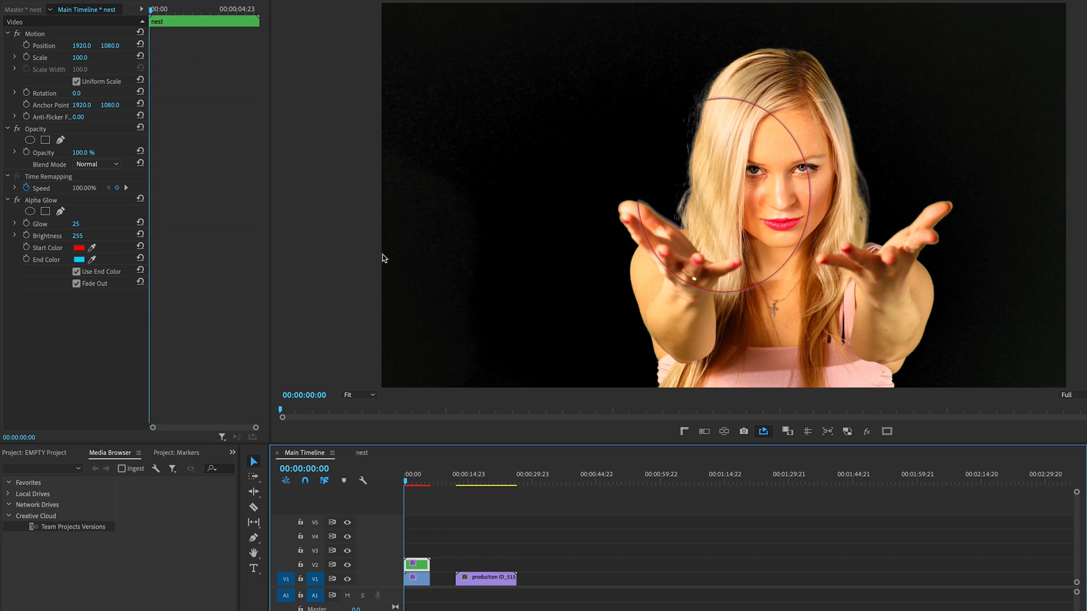
{"action": "left_click", "coordinate": [76, 284]}
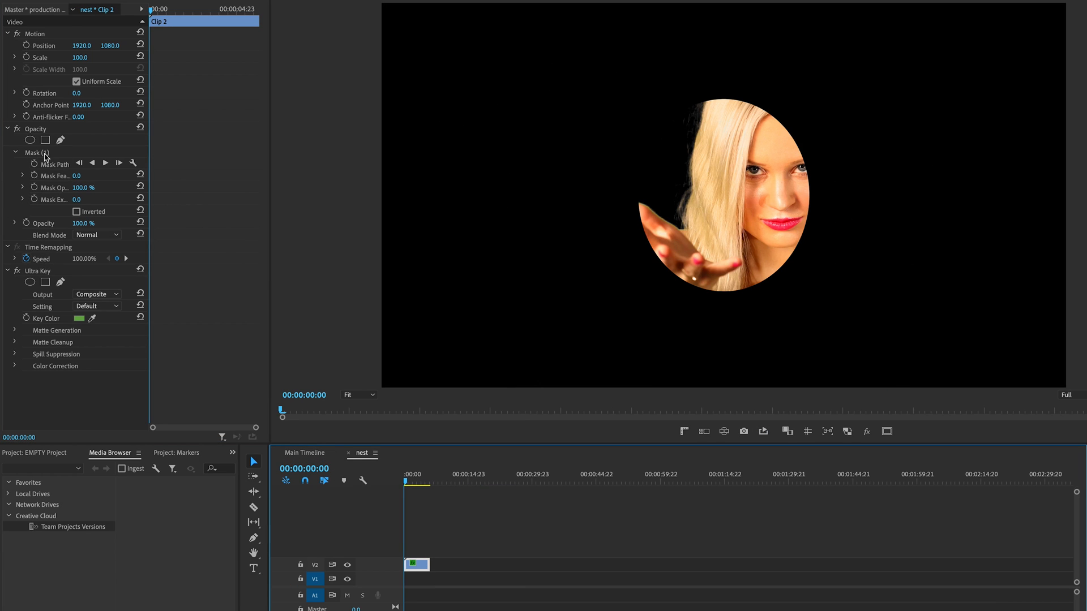
Step: Keyframe Mask (1)'s path to follow the woman's face, then scrub the main timeline to 0
{"action": "left_click", "coordinate": [37, 152]}
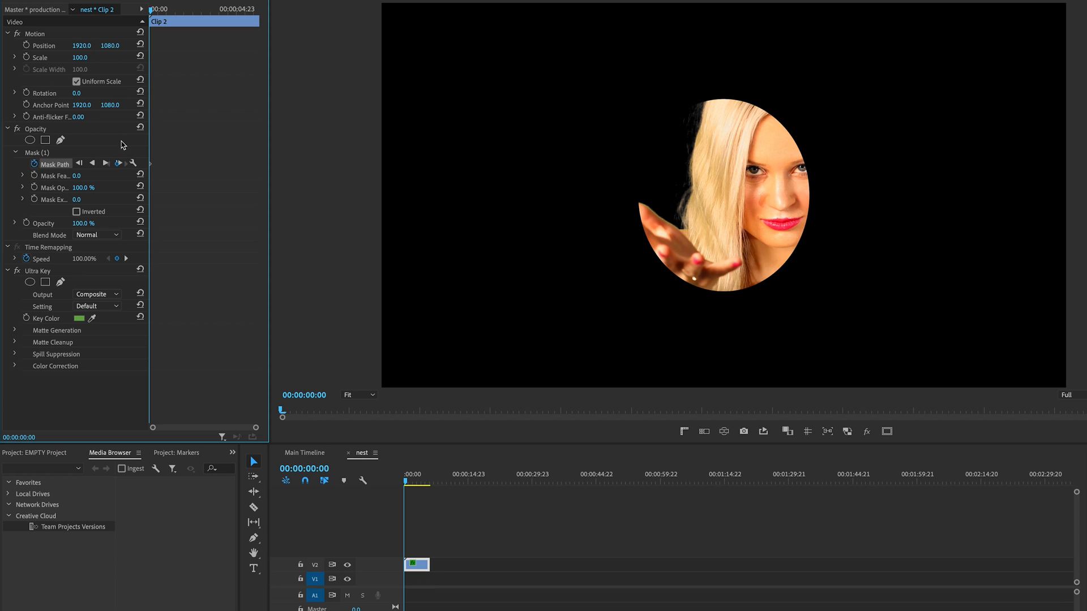
{"action": "left_click", "coordinate": [37, 152]}
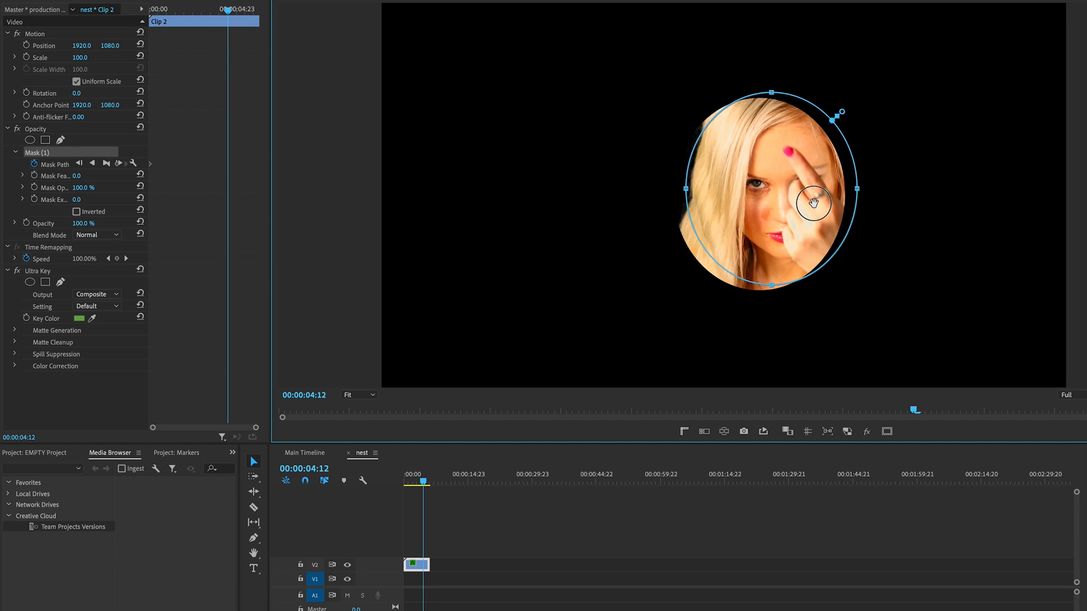
{"action": "left_click_drag", "start_coordinate": [813, 202], "coordinate": [878, 265]}
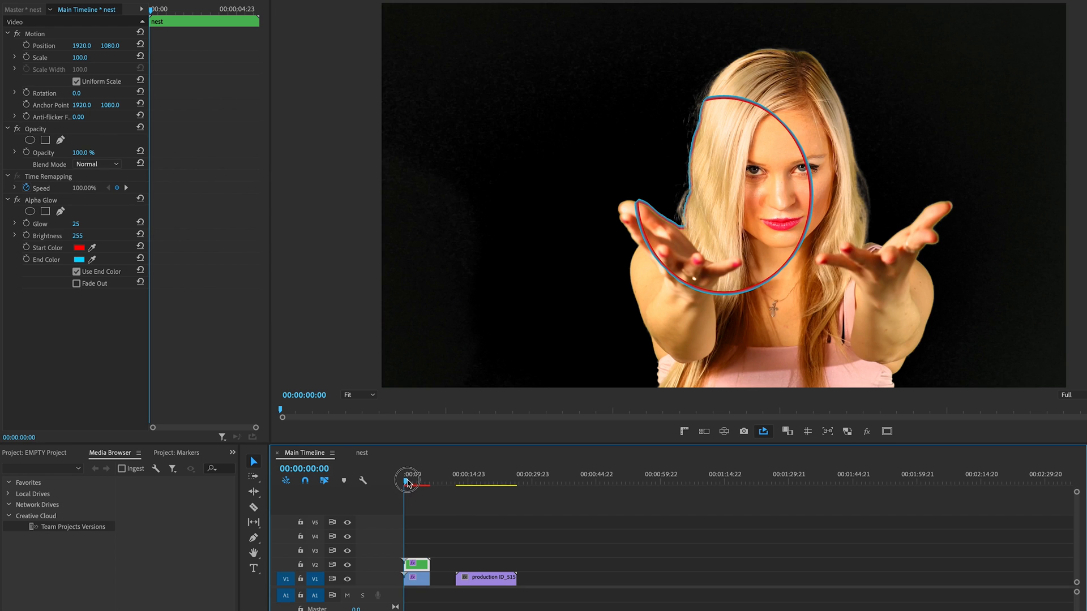
{"action": "left_click_drag", "start_coordinate": [408, 480], "coordinate": [424, 480]}
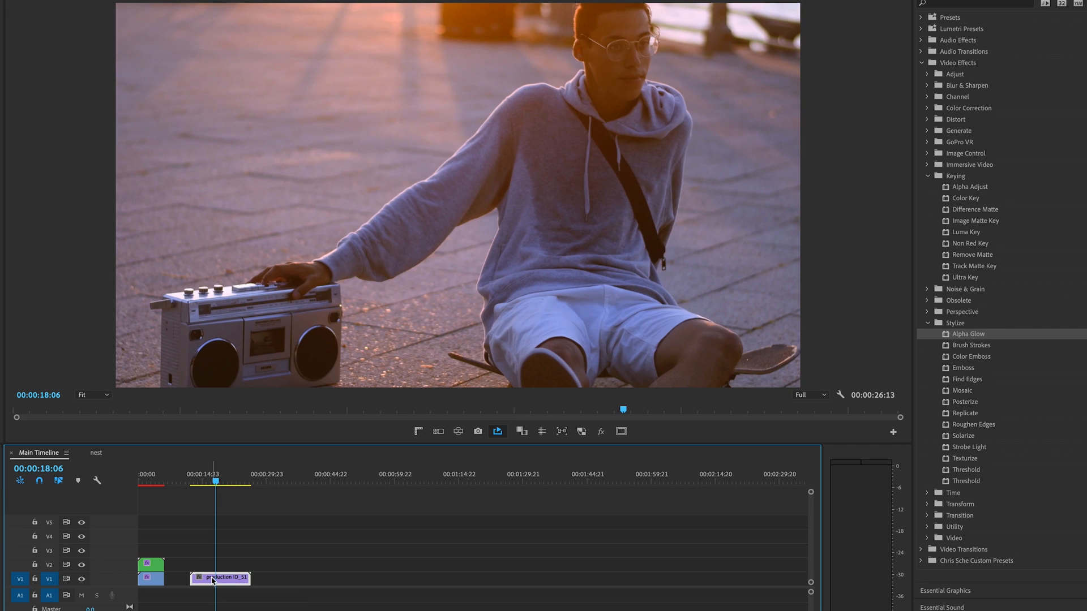
{"action": "mouse_move", "coordinate": [217, 589]}
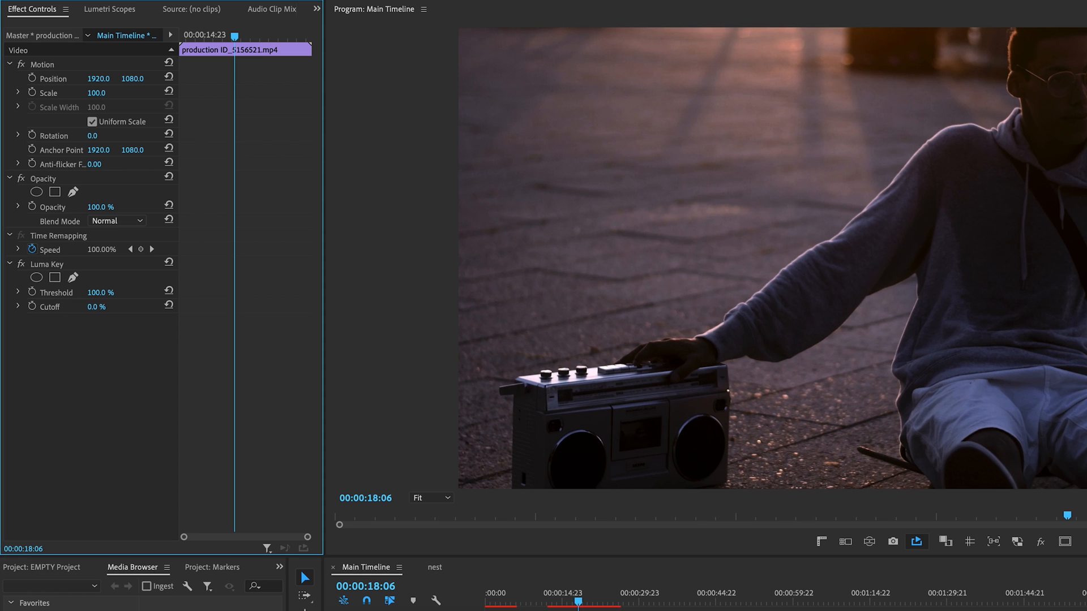
Step: Raise the street clip's Luma Key cutoff to about 47%
{"action": "left_click", "coordinate": [95, 306]}
{"action": "type", "text": "47"}
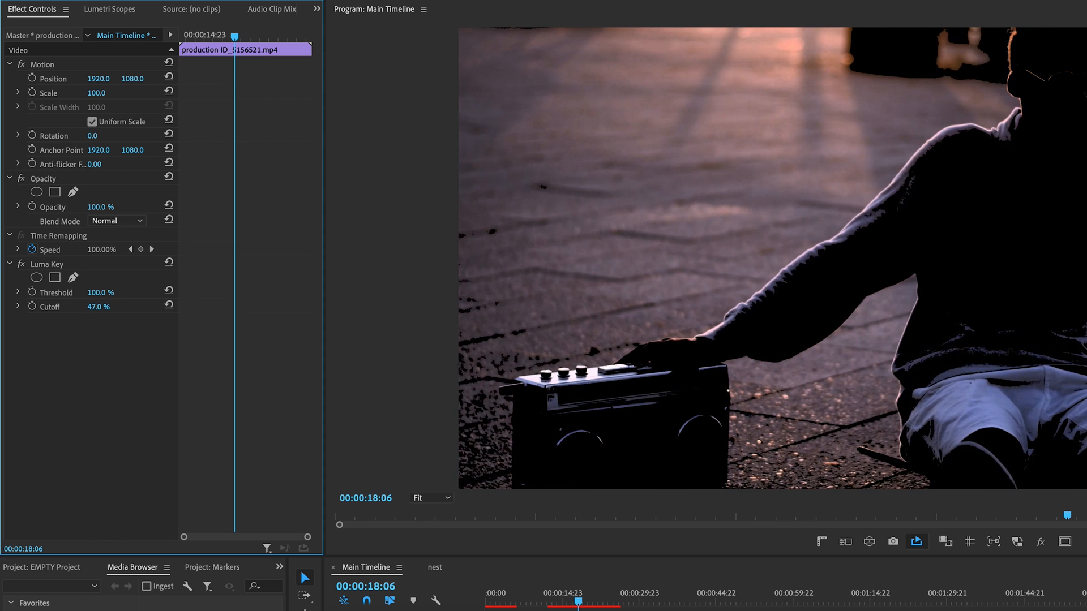
{"action": "left_click_drag", "start_coordinate": [96, 306], "coordinate": [108, 306]}
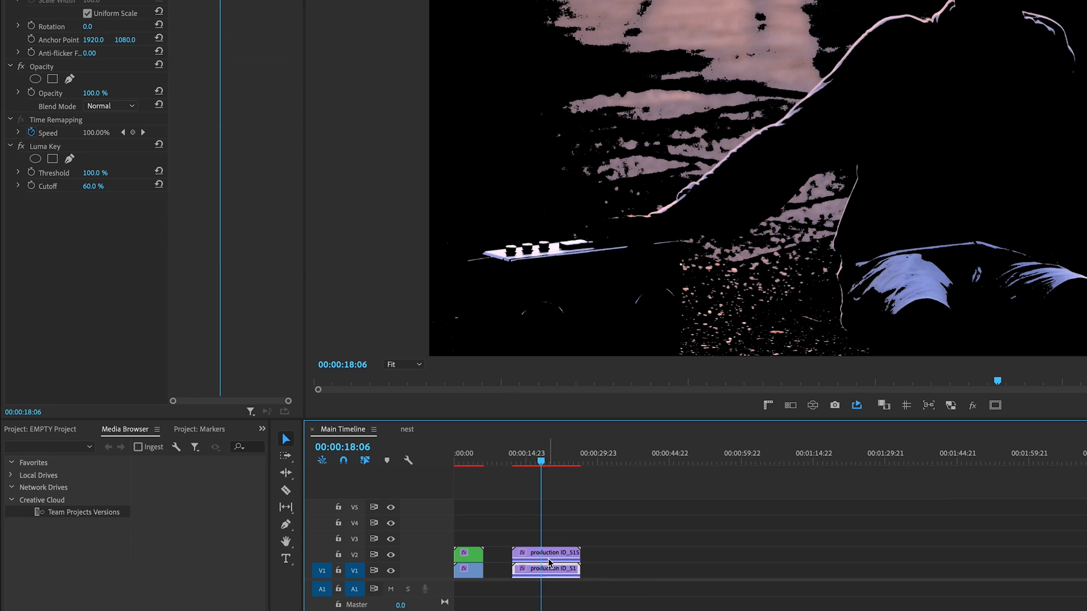
{"action": "mouse_move", "coordinate": [163, 202]}
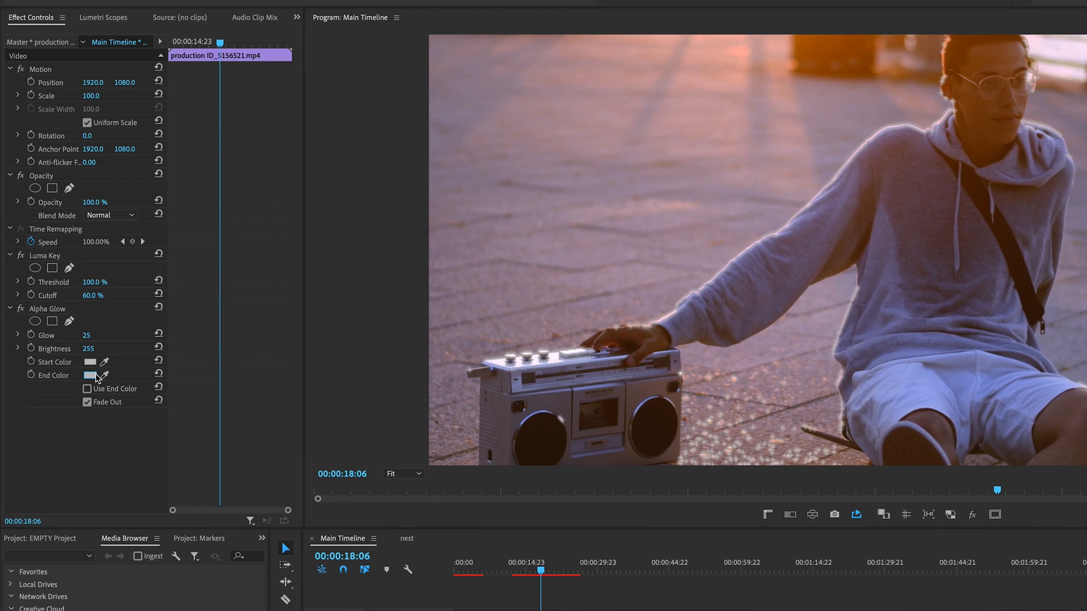
Step: Set the street clip's Alpha Glow start colour to green and scrub to another moment
{"action": "left_click", "coordinate": [89, 375]}
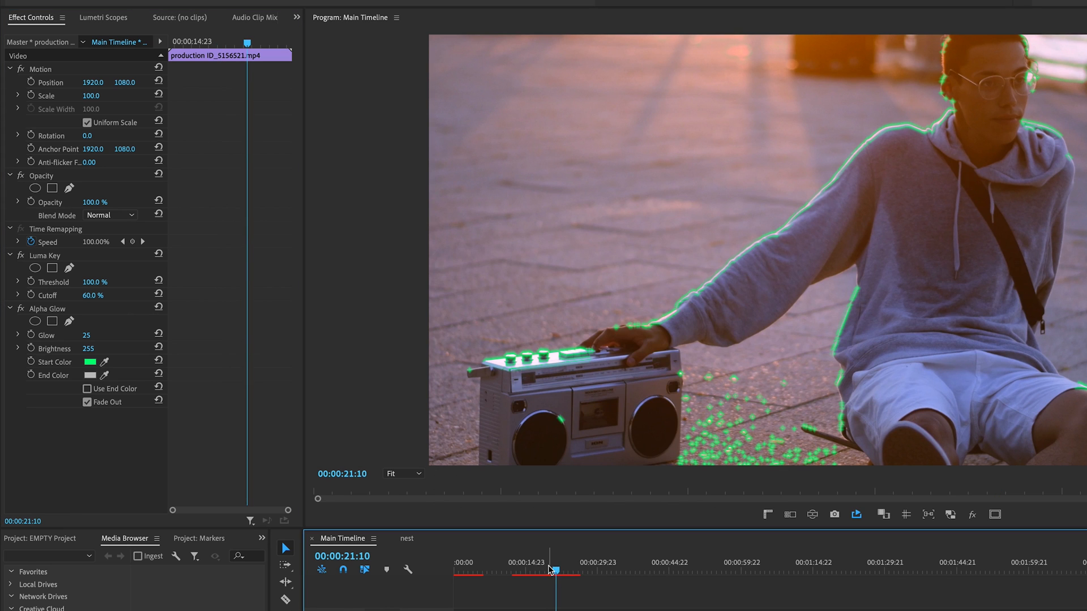
{"action": "left_click", "coordinate": [530, 572]}
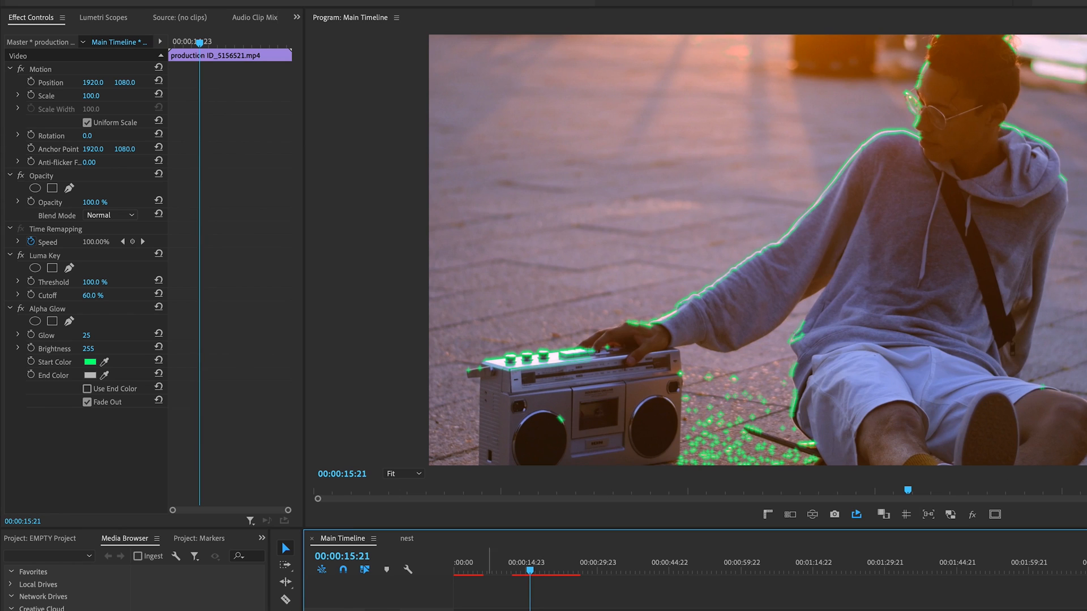
{"action": "mouse_move", "coordinate": [61, 241]}
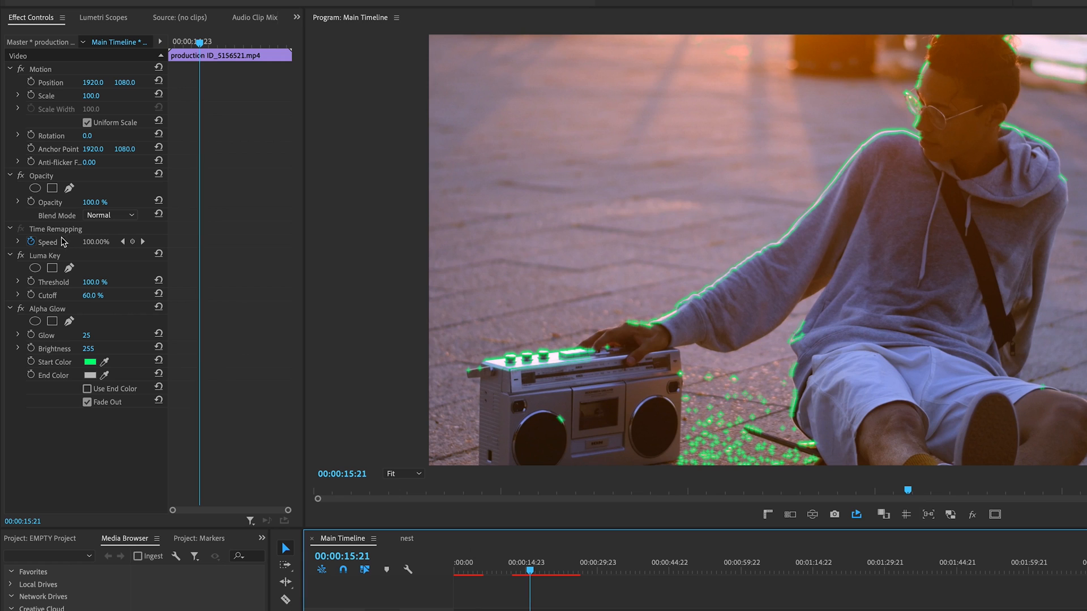